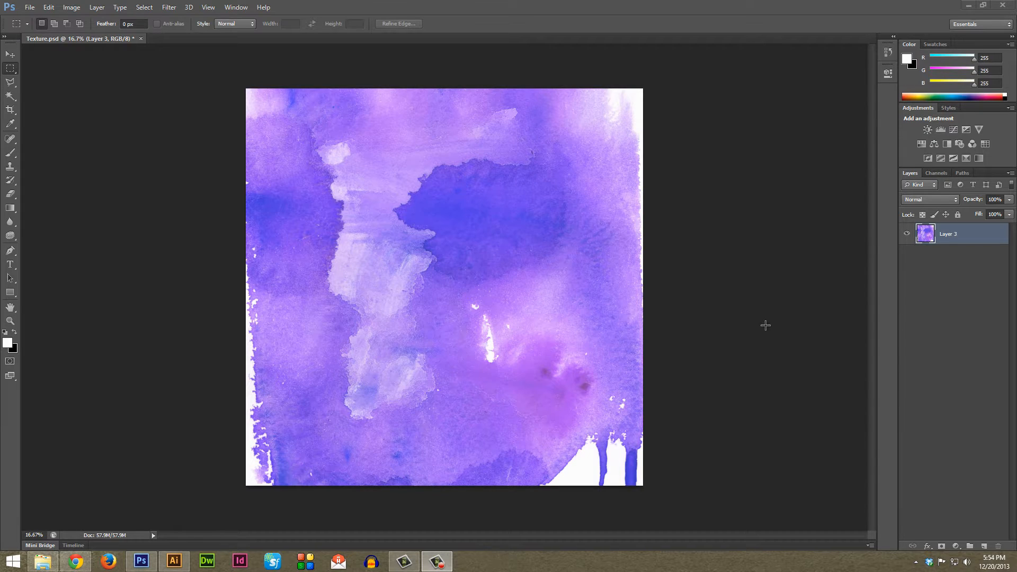
mouse_move(725, 315)
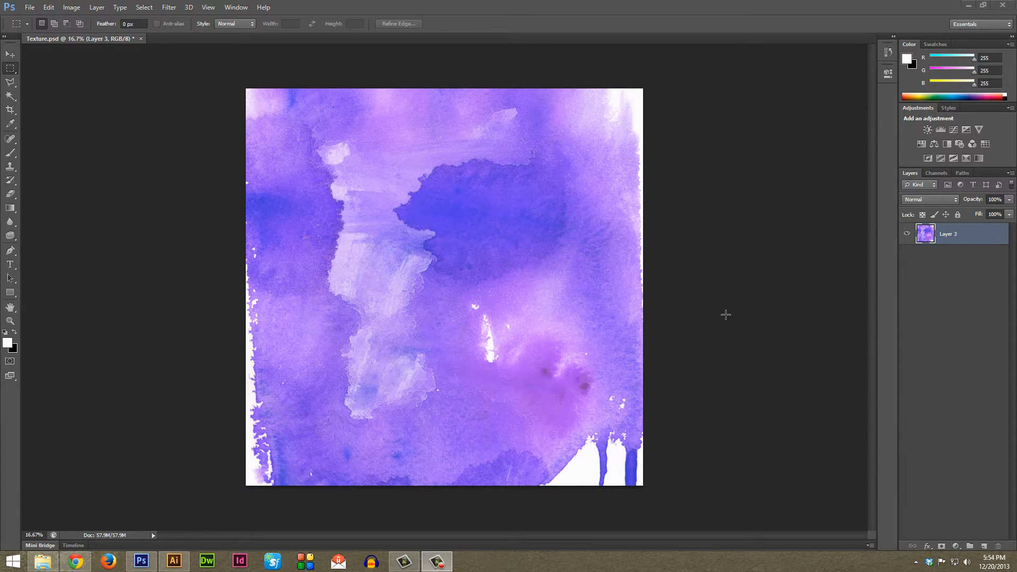
mouse_move(705, 300)
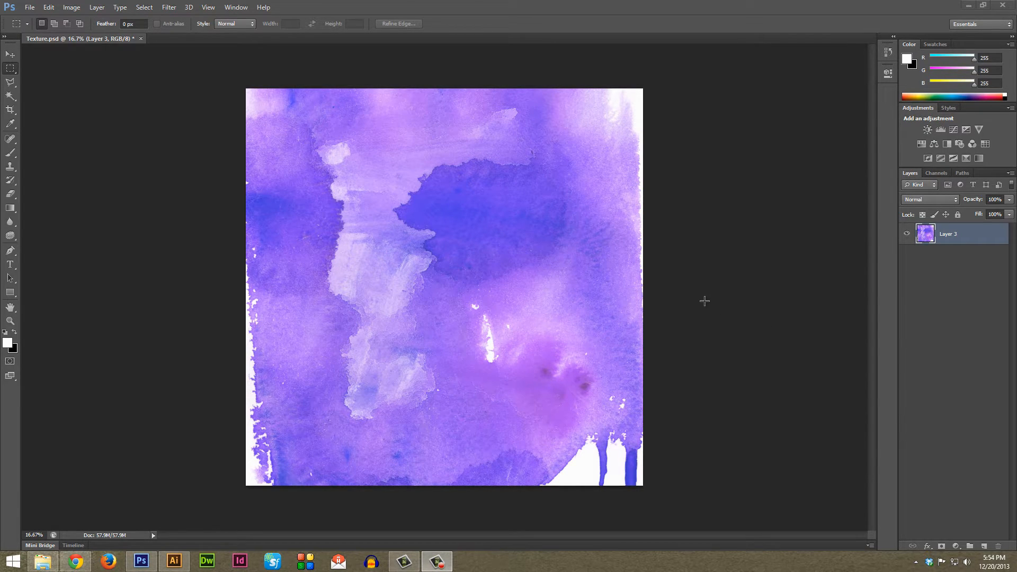
mouse_move(609, 257)
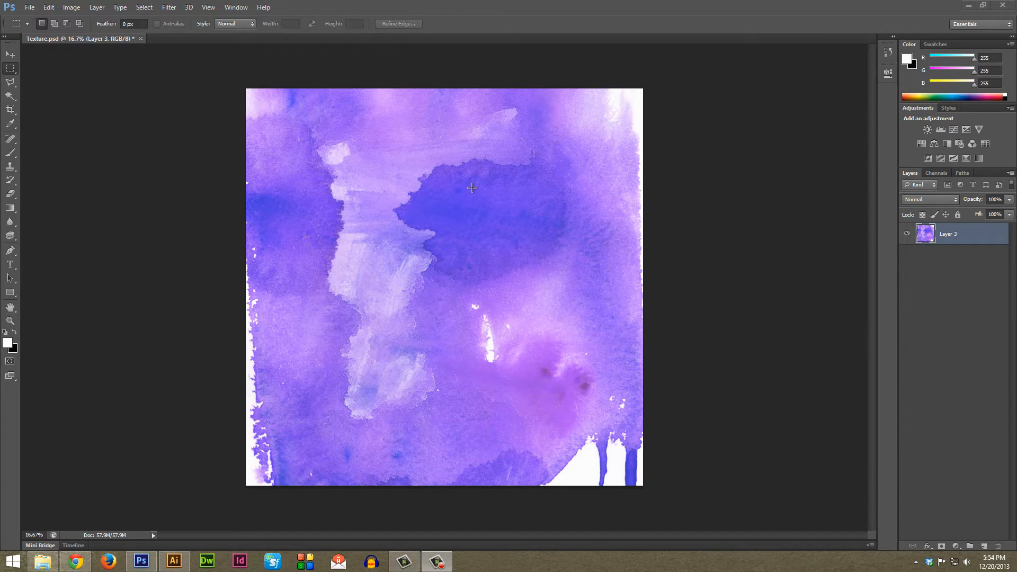
mouse_move(551, 273)
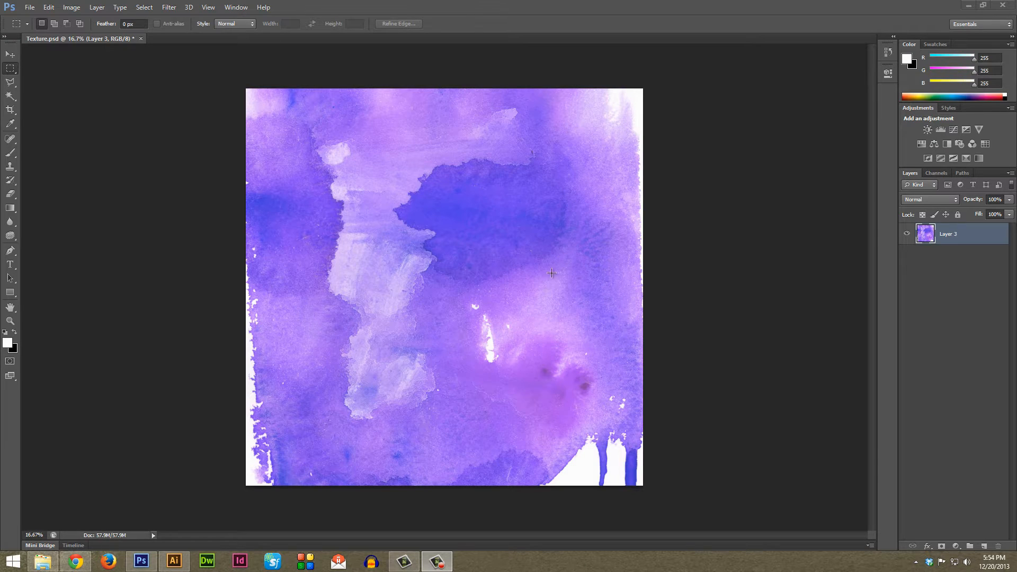
mouse_move(528, 223)
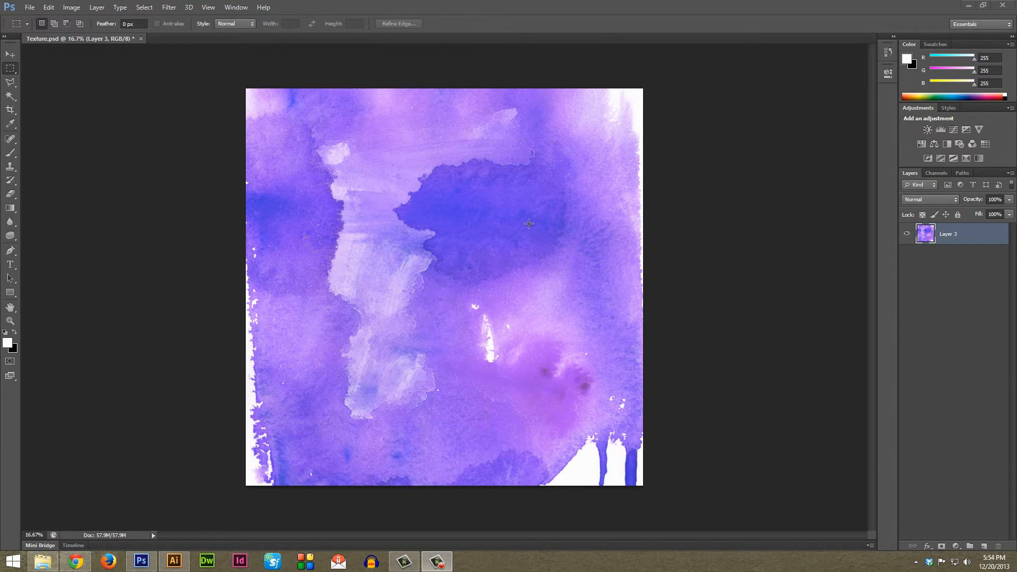
mouse_move(509, 196)
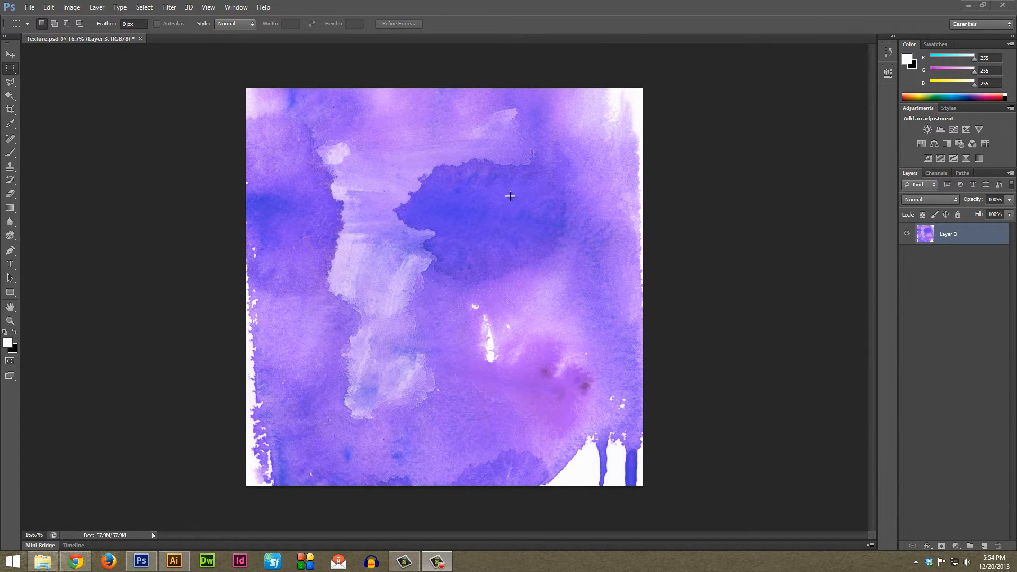
mouse_move(478, 203)
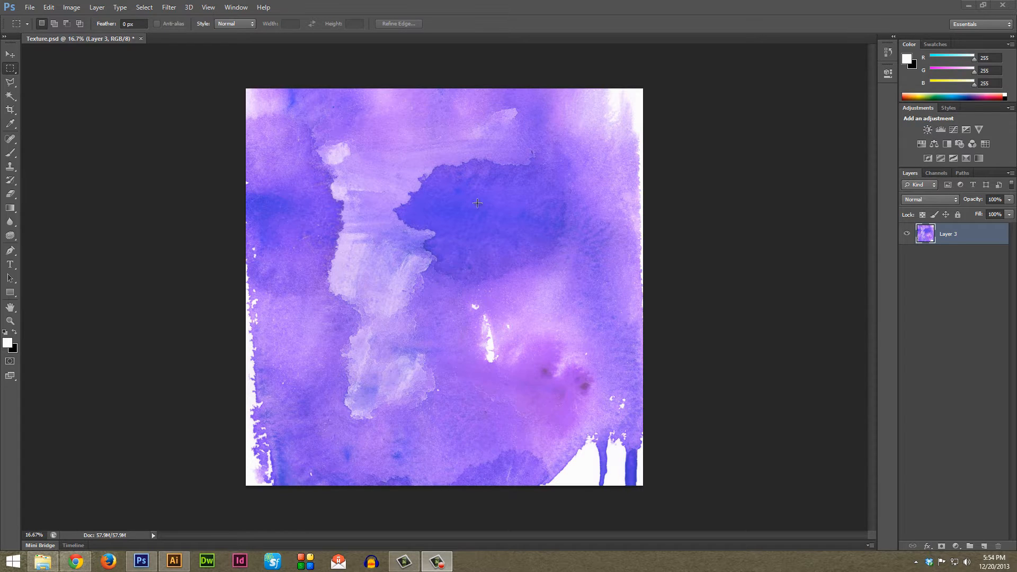
mouse_move(664, 216)
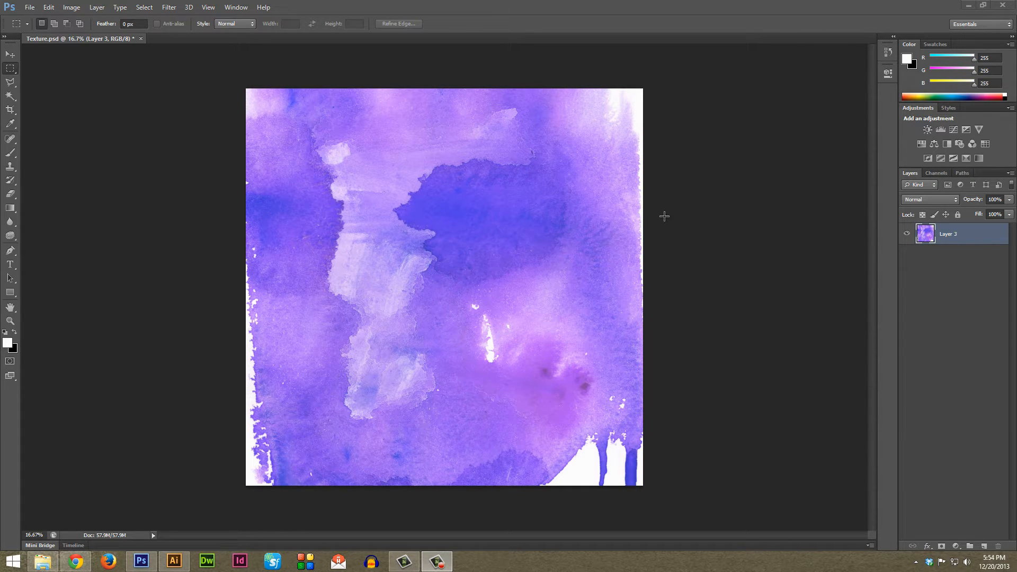
mouse_move(639, 212)
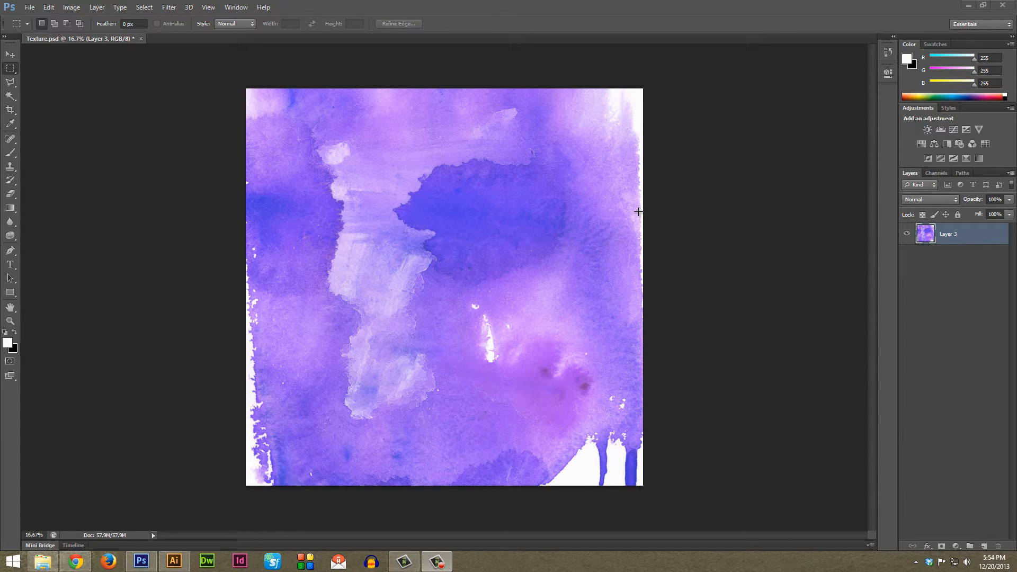
mouse_move(763, 220)
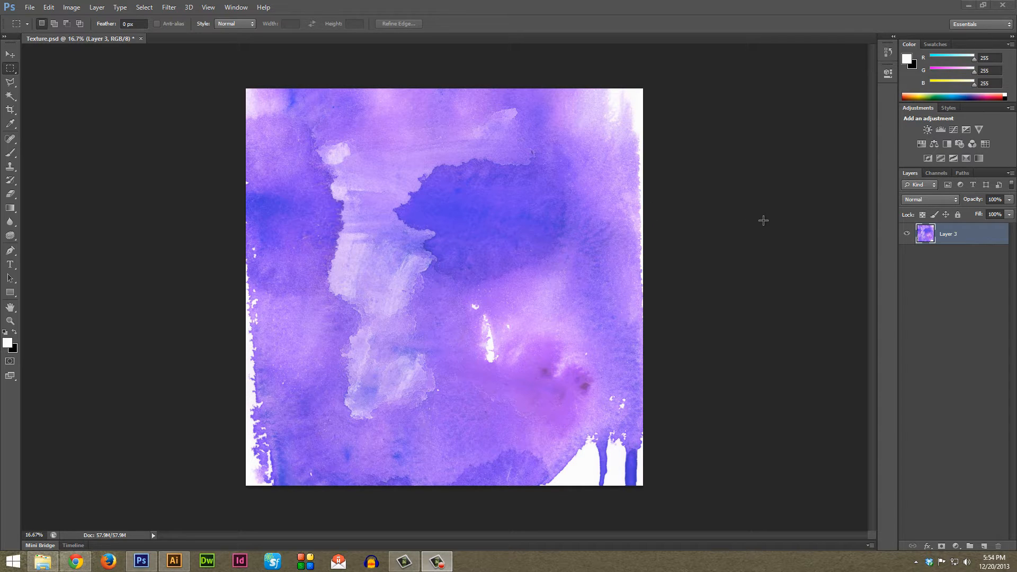
mouse_move(707, 205)
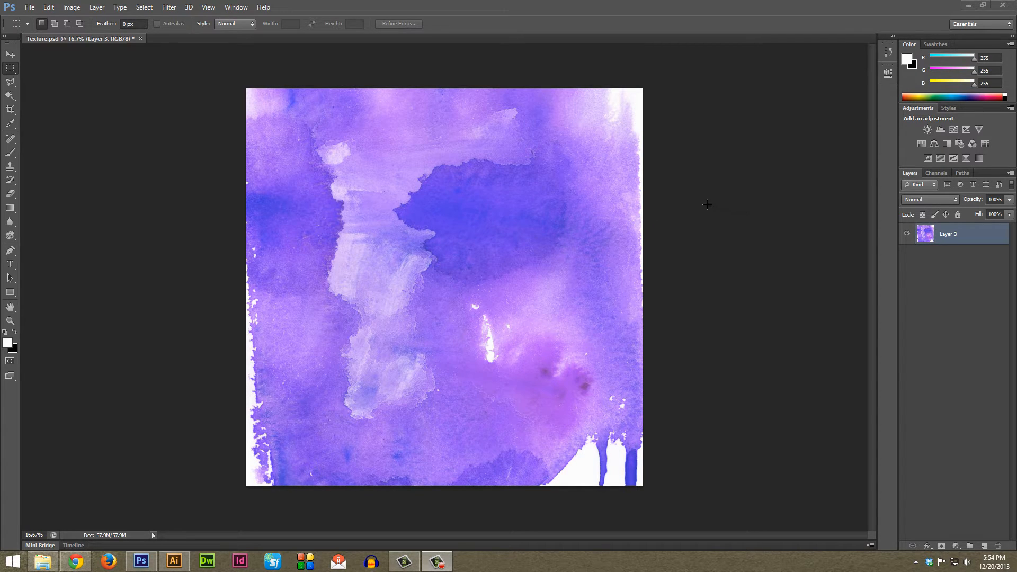
mouse_move(72, 6)
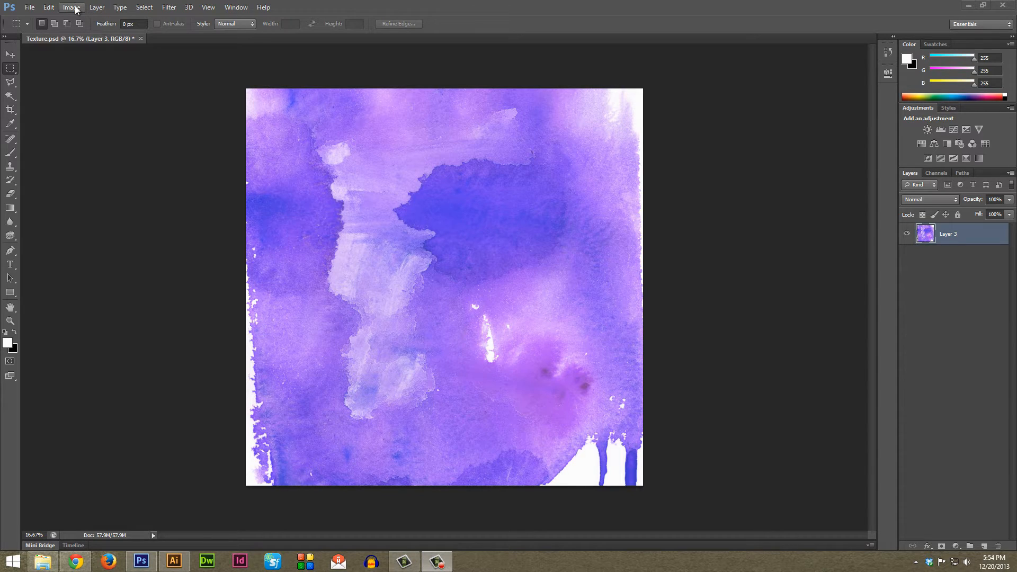
mouse_move(386, 163)
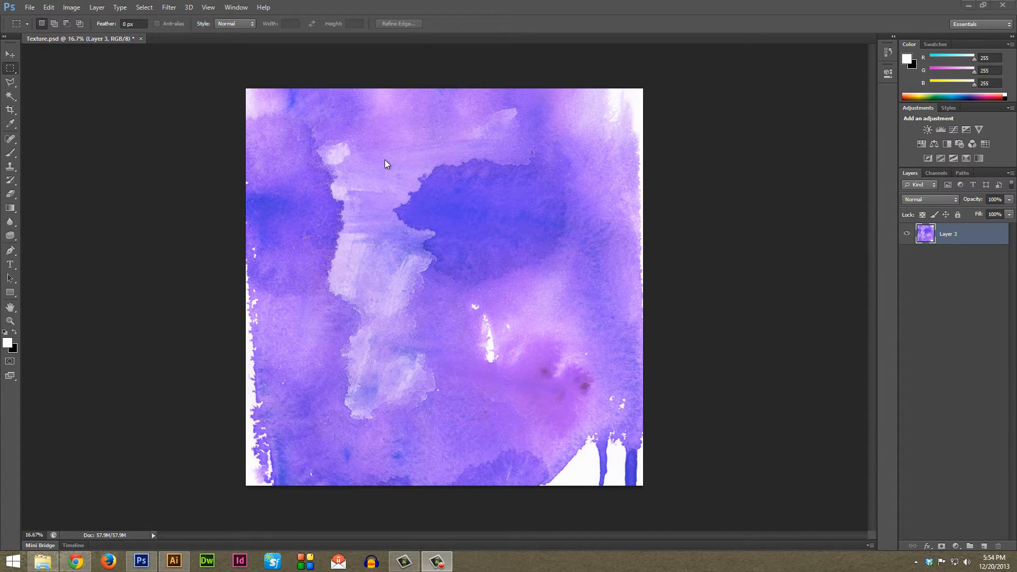
mouse_move(379, 166)
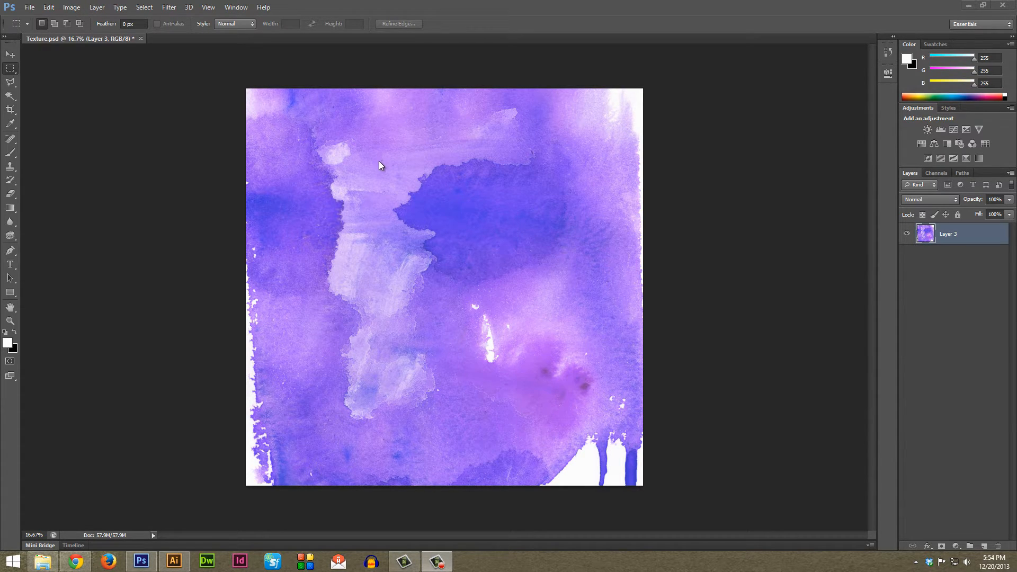
mouse_move(479, 233)
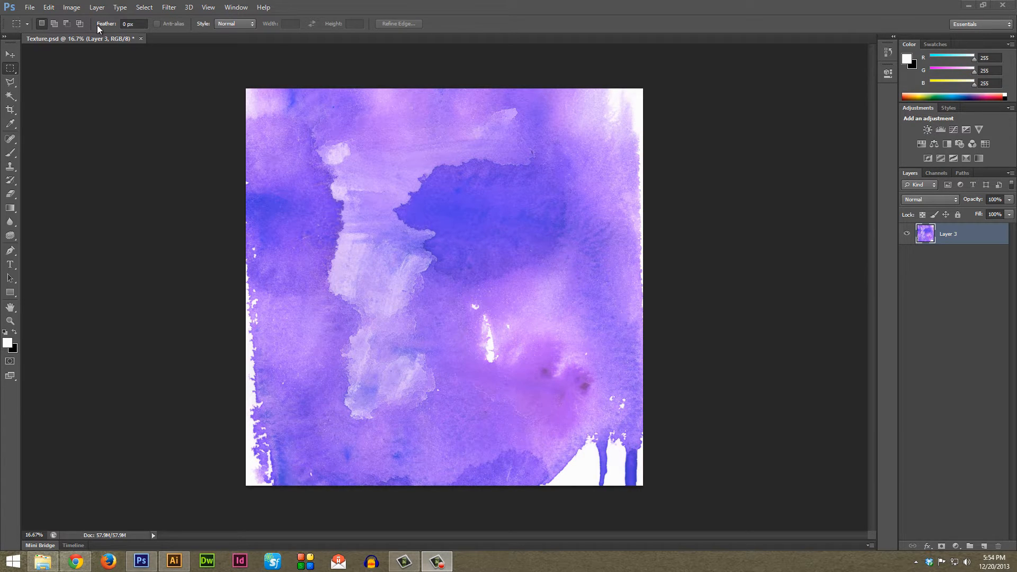
- Apply a custom Black & White adjustment that deepens the texture's darker tones
left_click(71, 7)
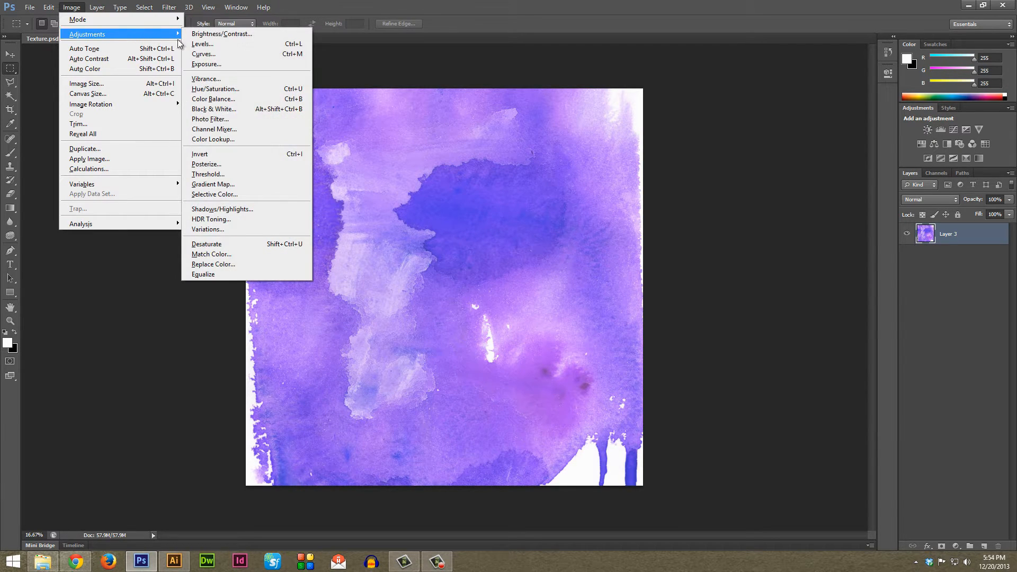
left_click(214, 108)
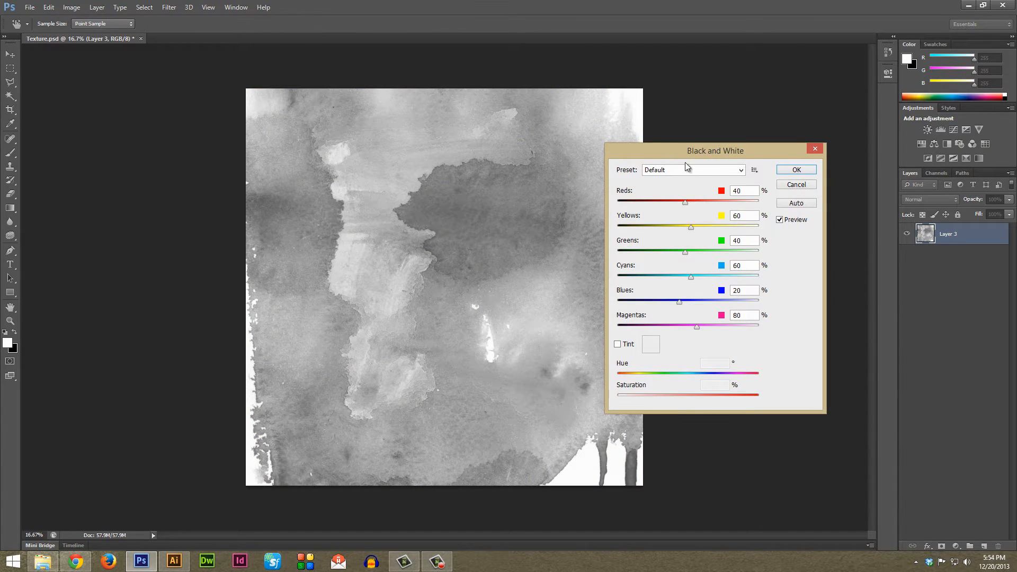
left_click_drag(715, 150, 742, 171)
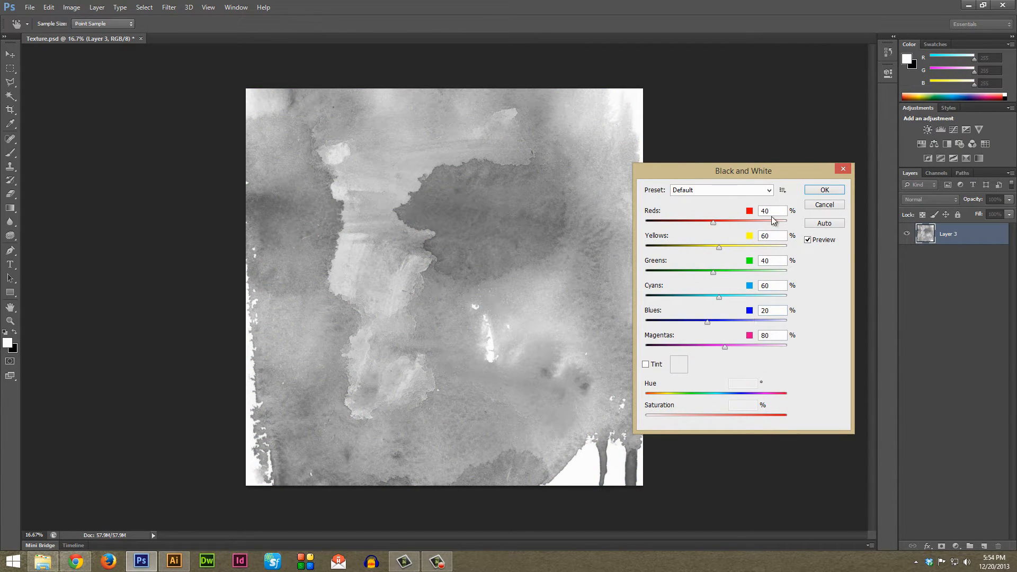
left_click_drag(707, 321, 691, 321)
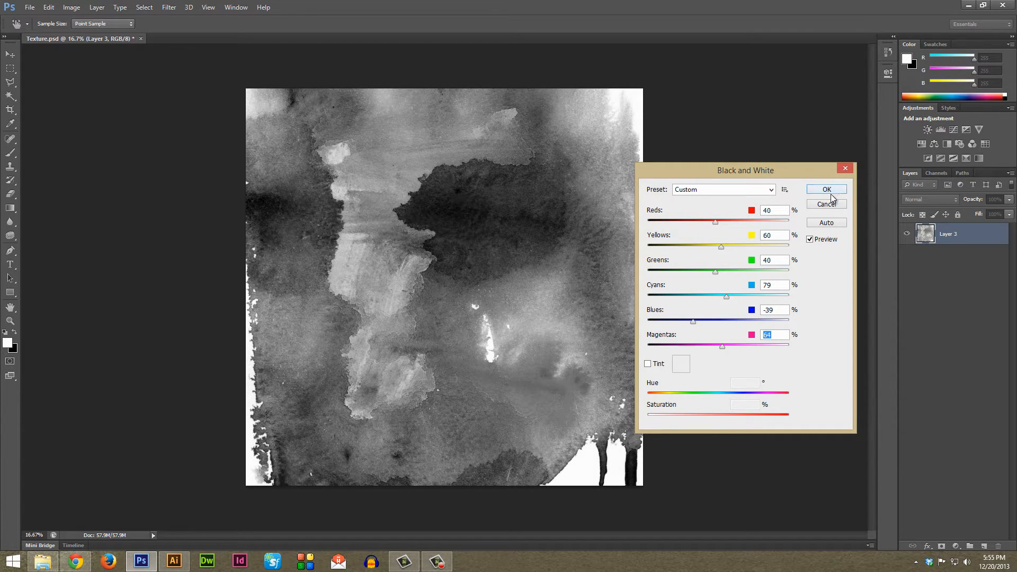
left_click(826, 188)
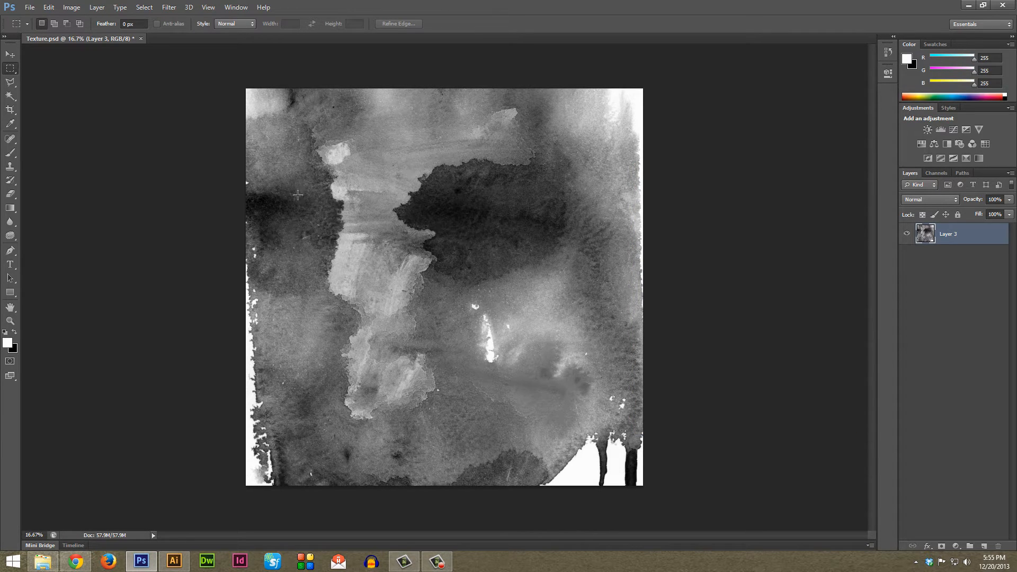
- Switch the document mode to Grayscale, discarding its color information
left_click(71, 7)
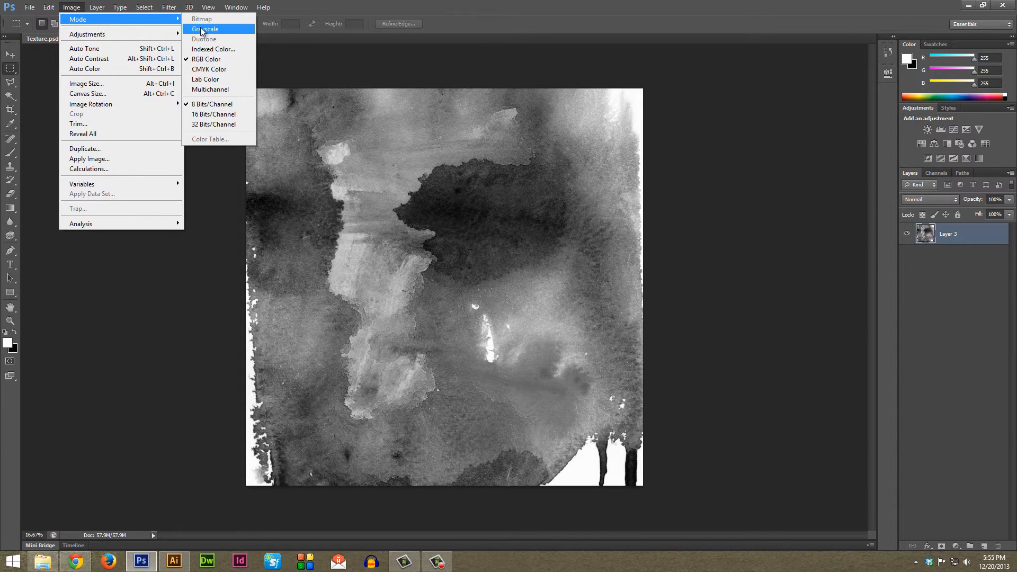
left_click(205, 29)
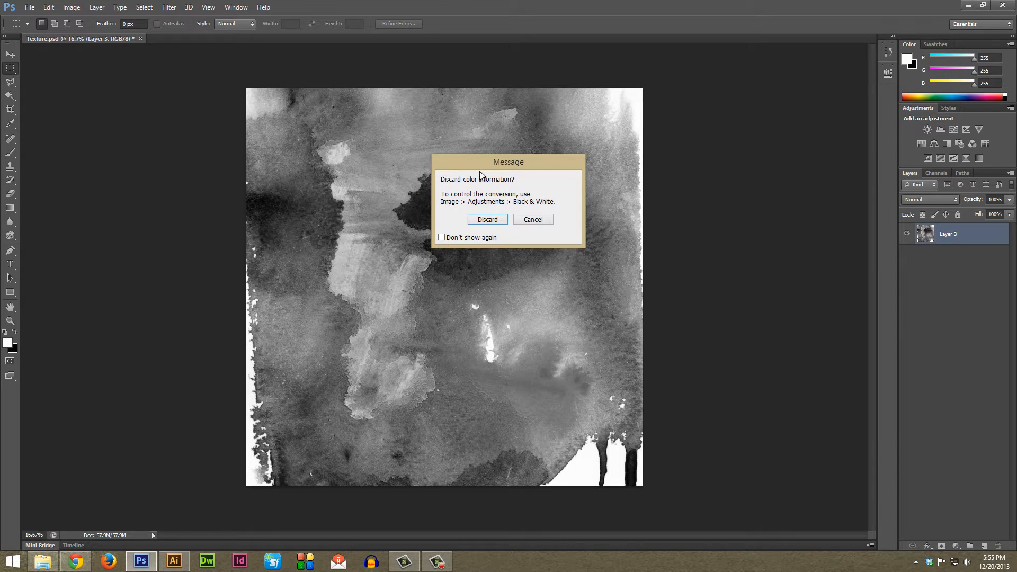
left_click_drag(508, 161, 593, 182)
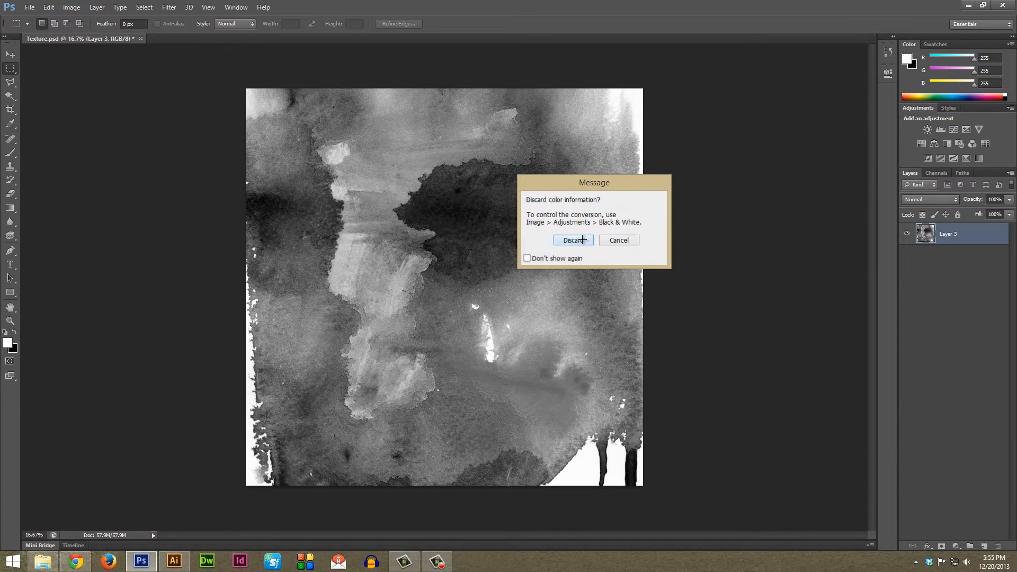
left_click(573, 240)
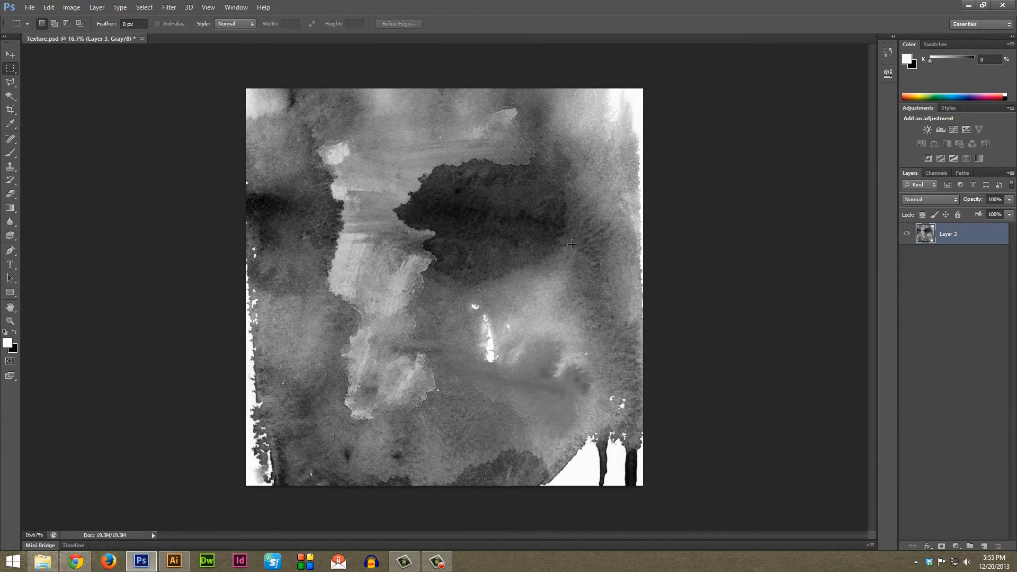
mouse_move(588, 266)
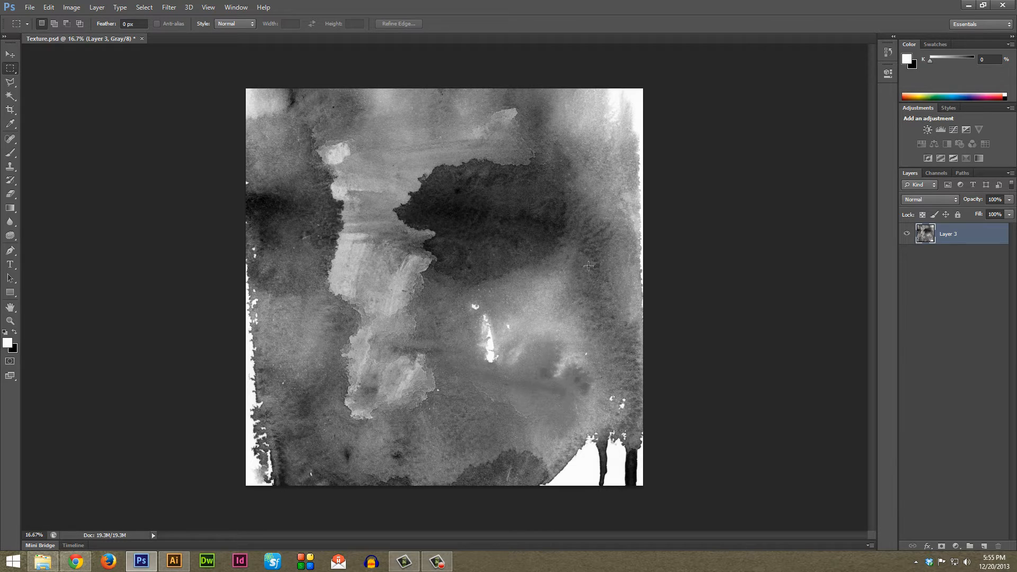
mouse_move(575, 246)
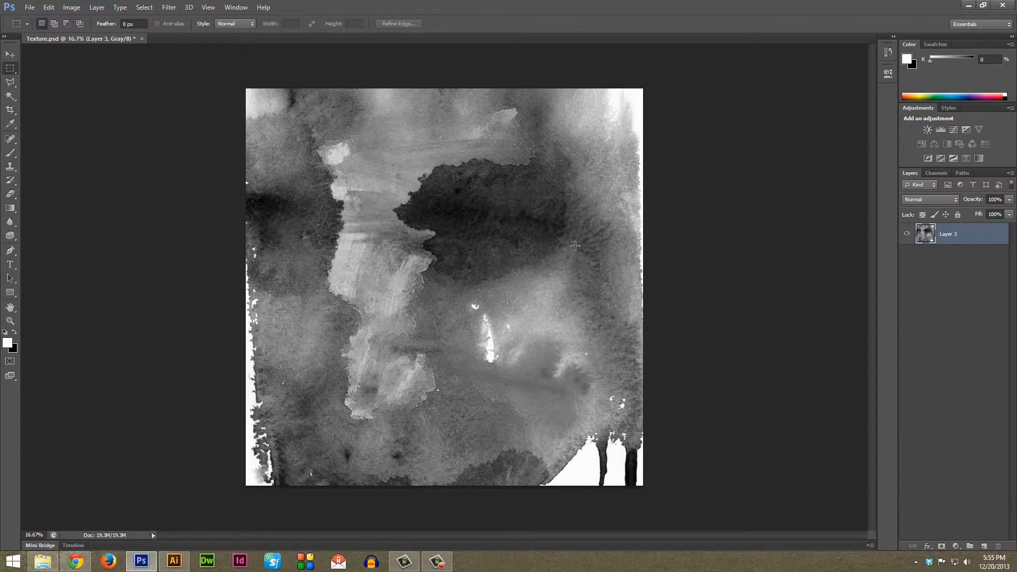
mouse_move(572, 248)
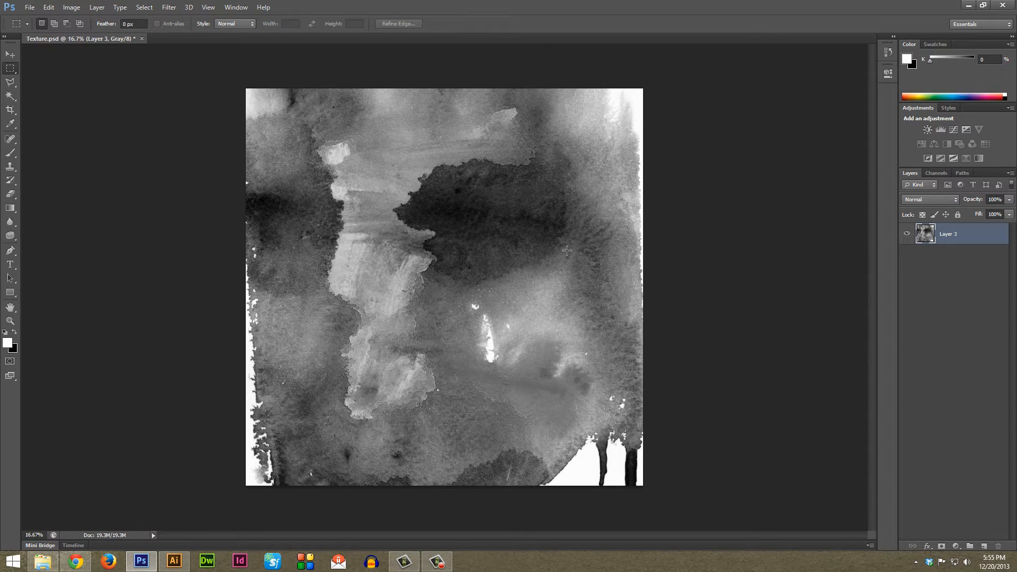
mouse_move(523, 277)
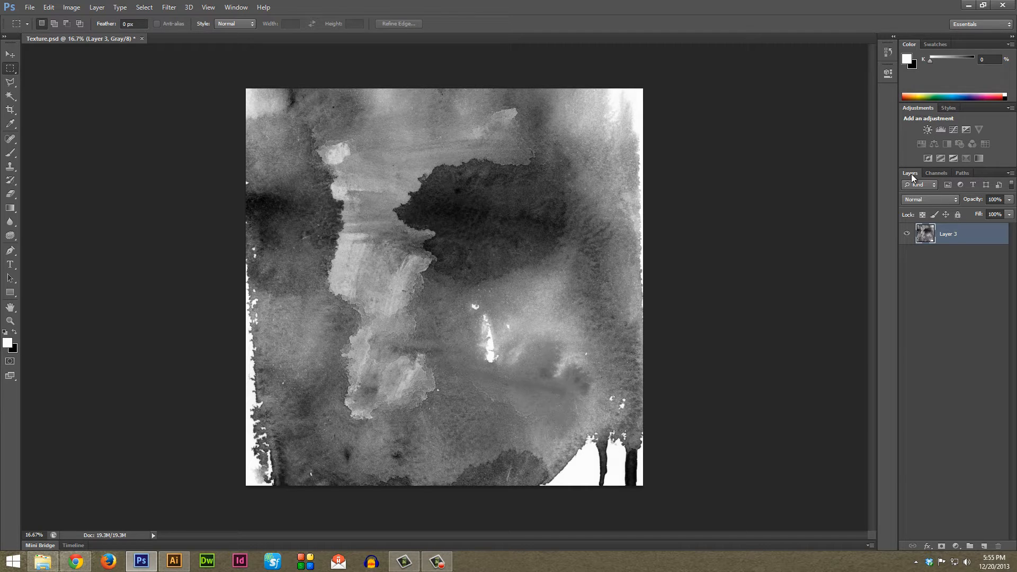
- Show the Layers panel and add an empty Layer 4 above the texture
left_click(936, 172)
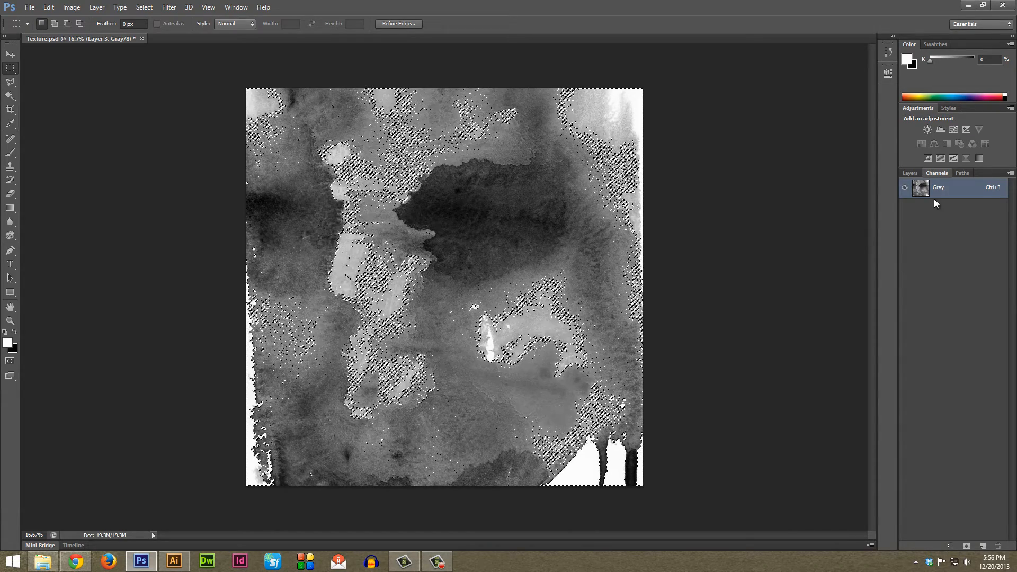
left_click(909, 172)
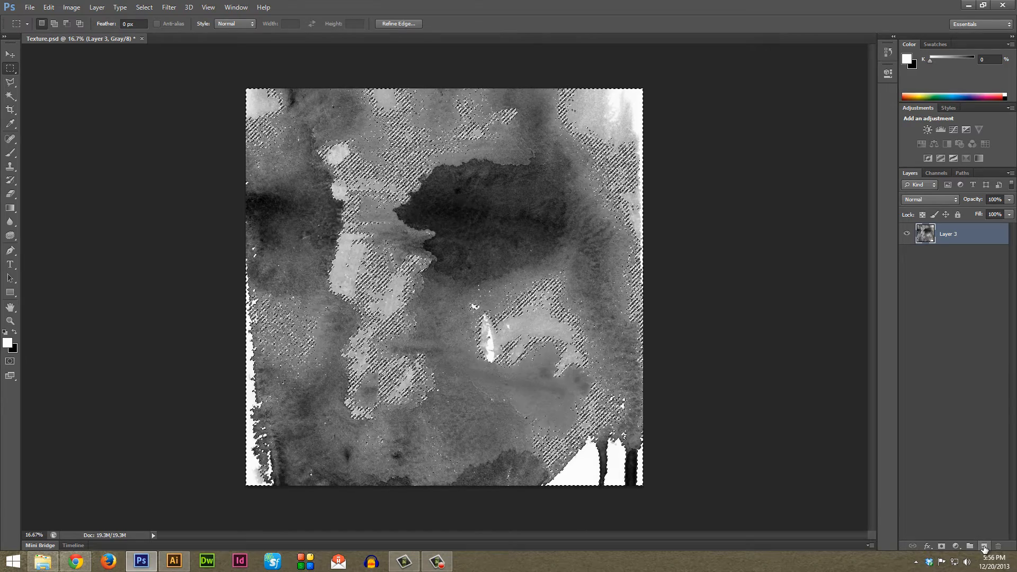
left_click(983, 547)
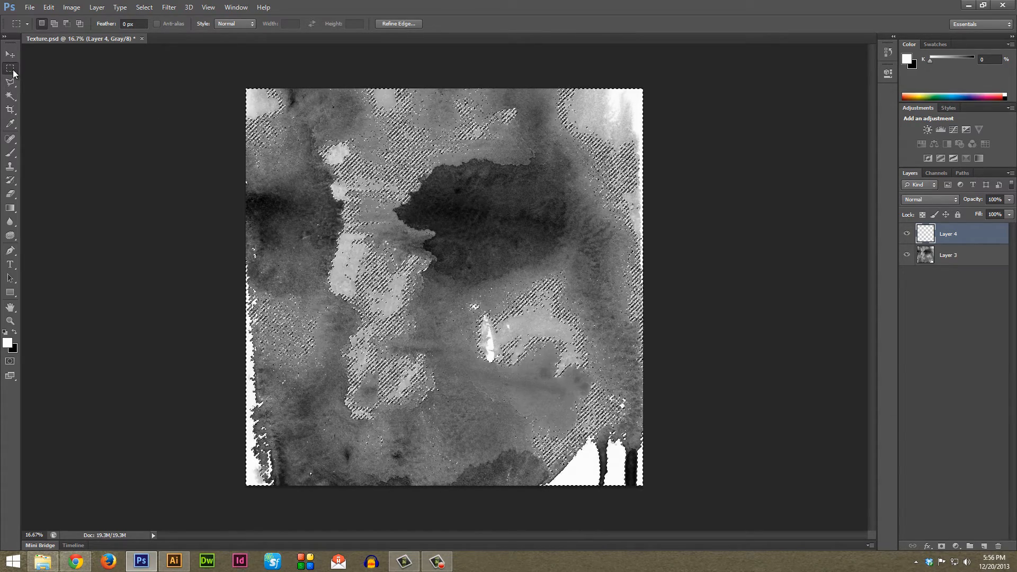
mouse_move(11, 68)
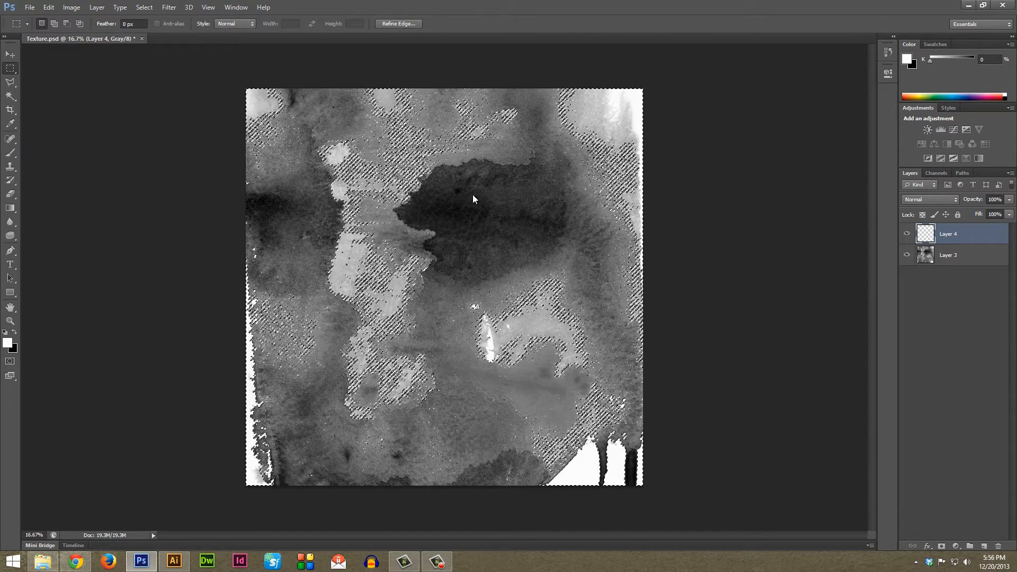
- Invert the current selection with Select Inverse from the right-click menu
right_click(473, 199)
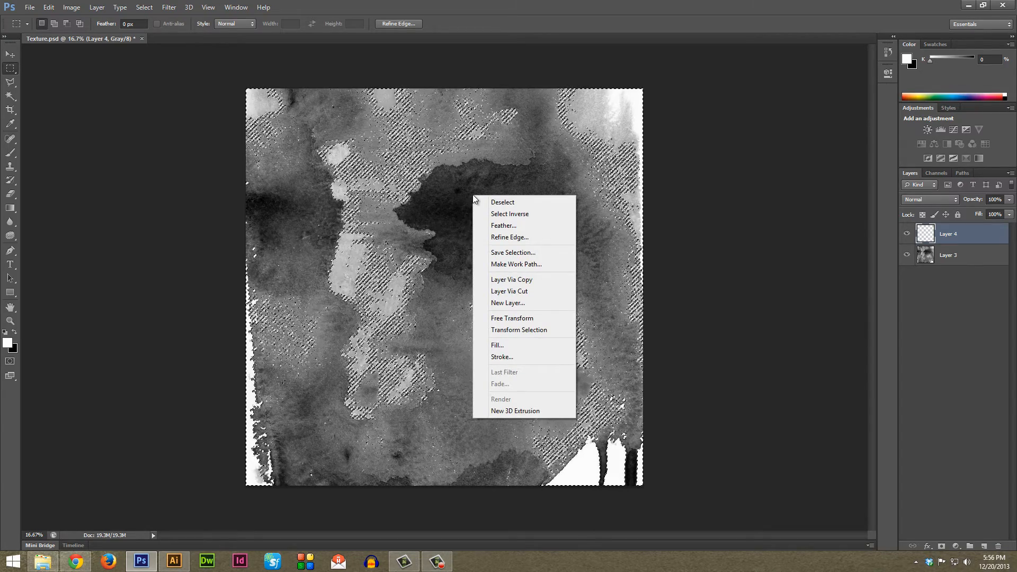
mouse_move(510, 214)
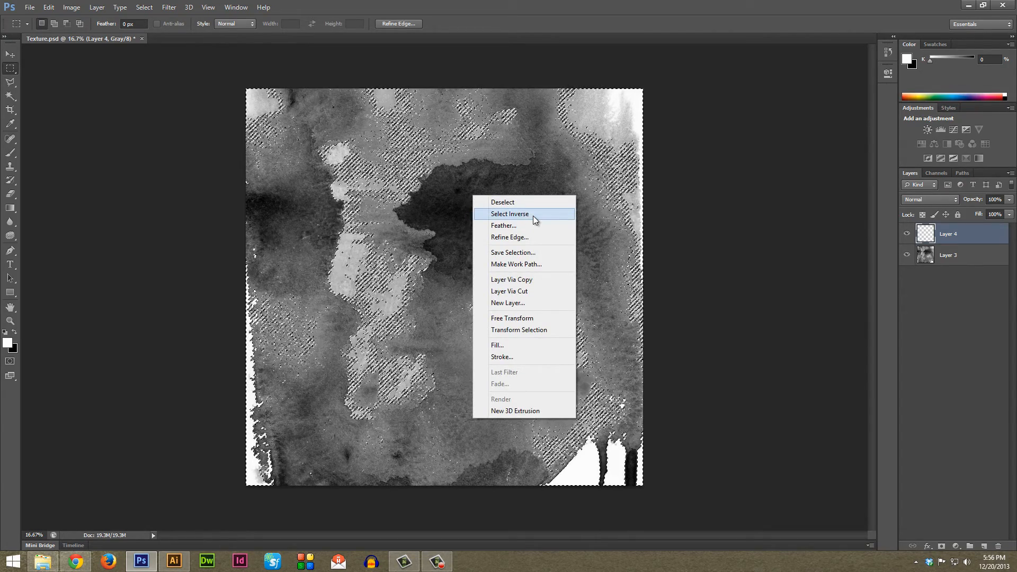
left_click(508, 214)
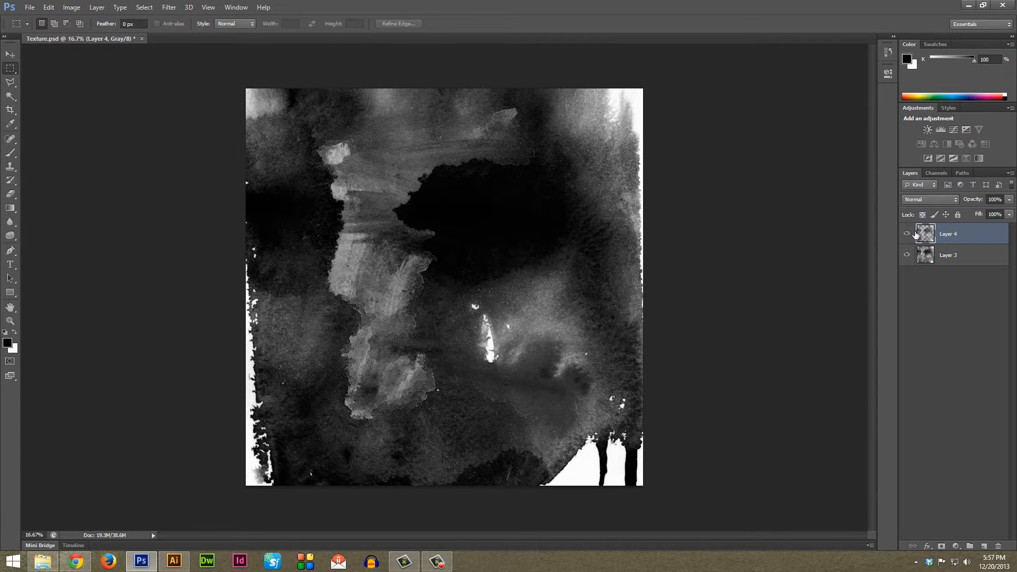
- Hide Layer 3, then delete it and confirm the deletion
left_click(906, 234)
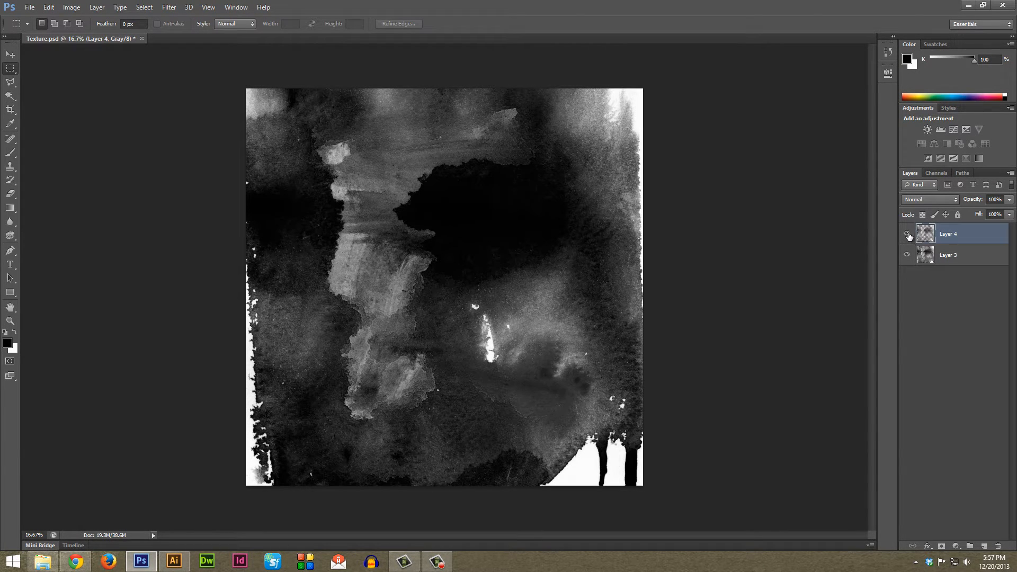
left_click(907, 235)
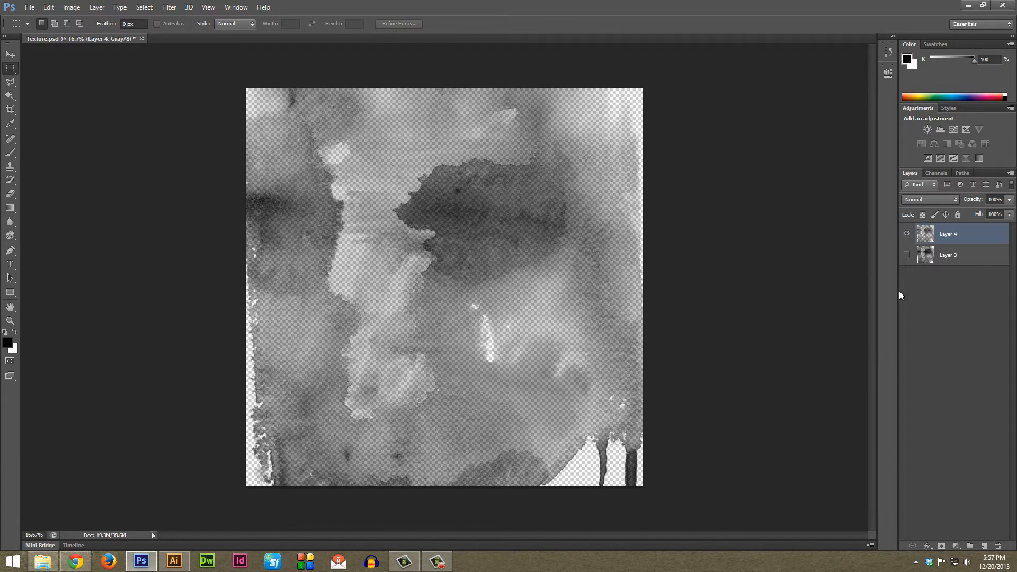
left_click(949, 255)
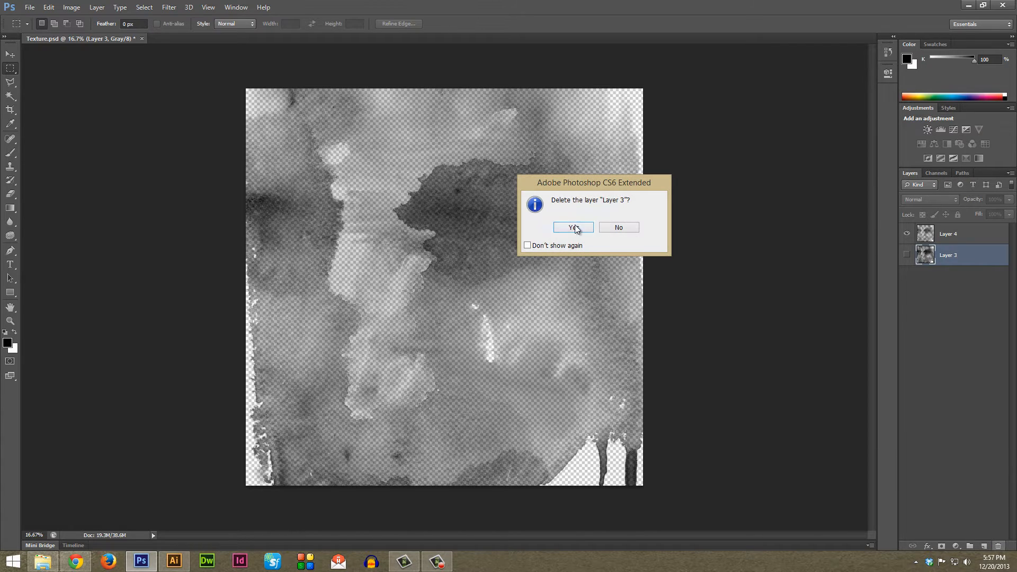
left_click(573, 227)
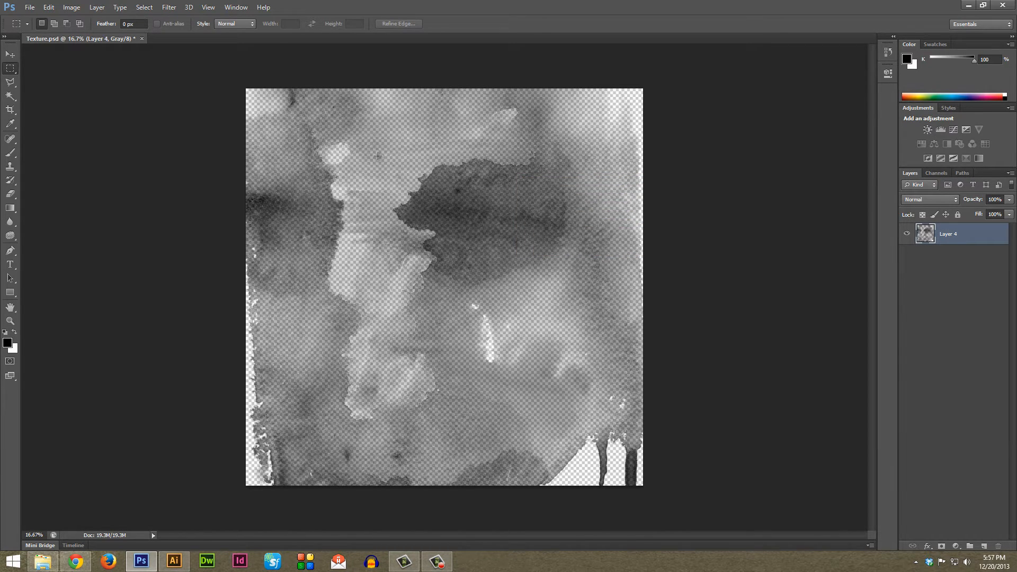
left_click(30, 7)
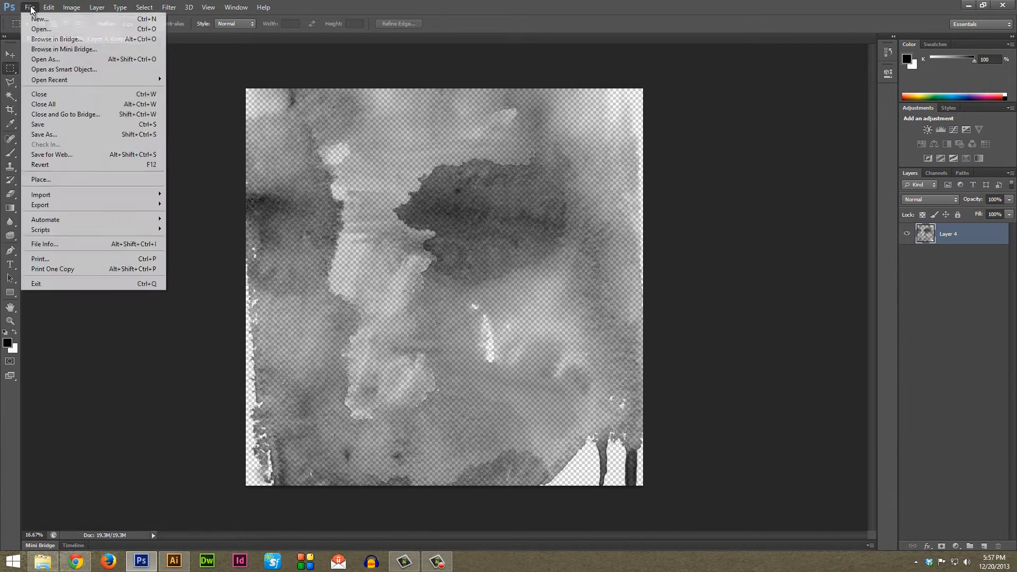
- Save the document as a layered PSD named Texture2
left_click(44, 134)
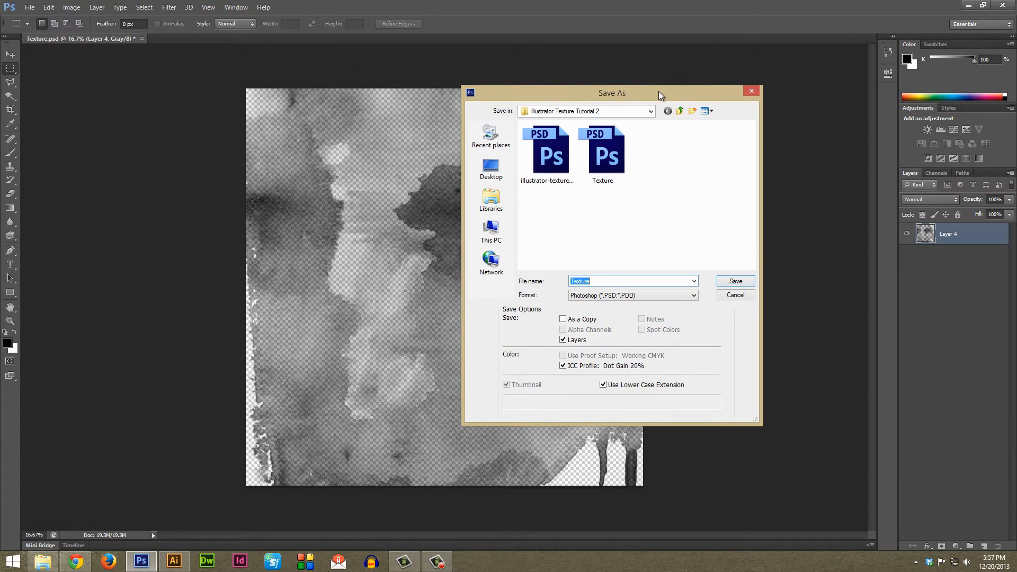
mouse_move(603, 220)
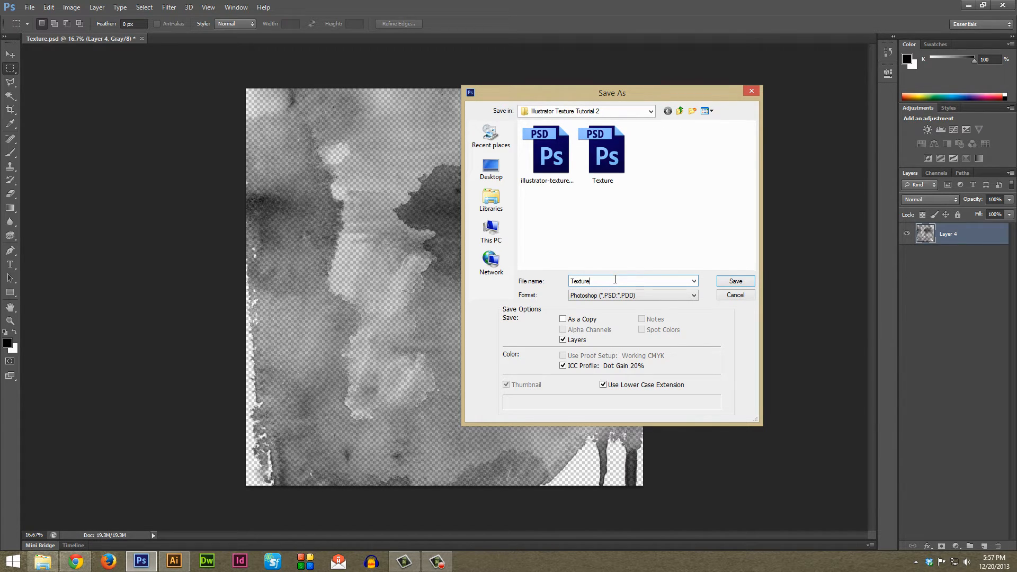
mouse_move(603, 280)
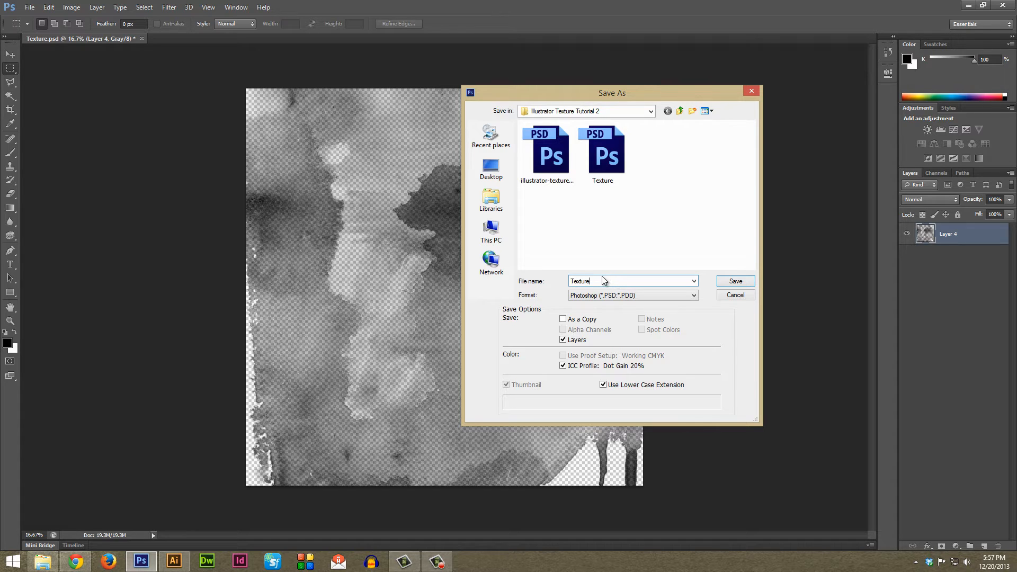
mouse_move(603, 279)
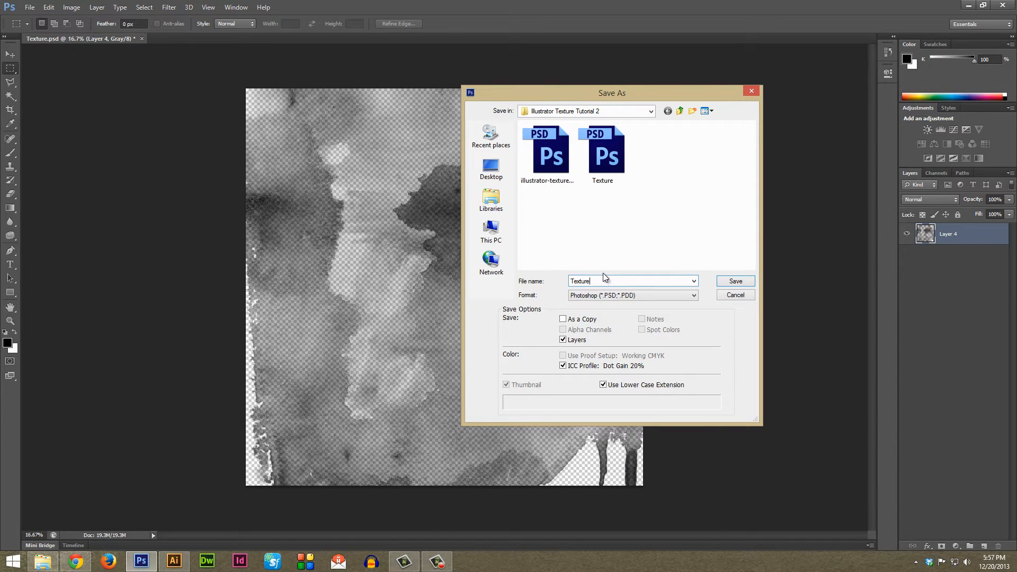
left_click(735, 281)
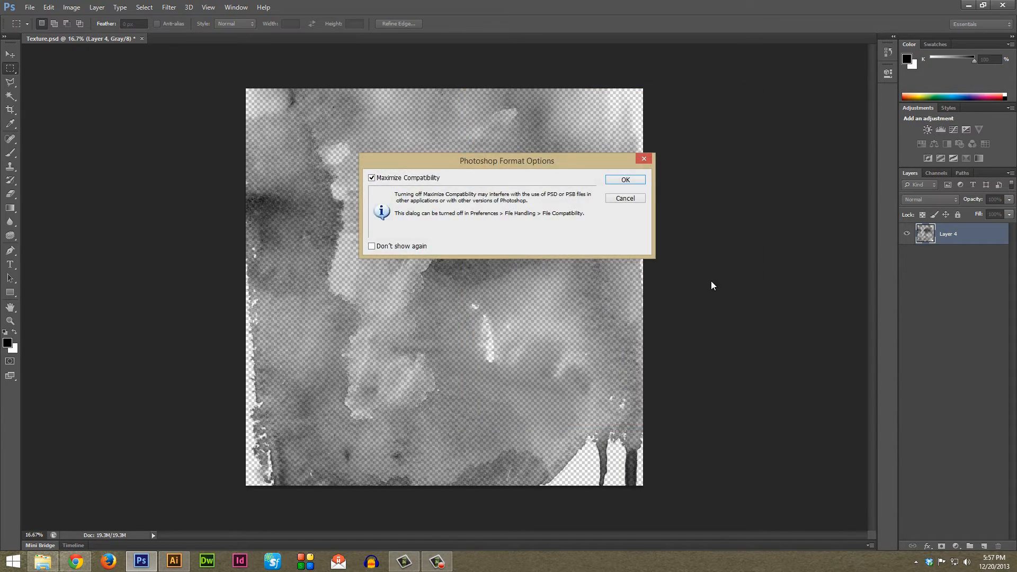
left_click(624, 179)
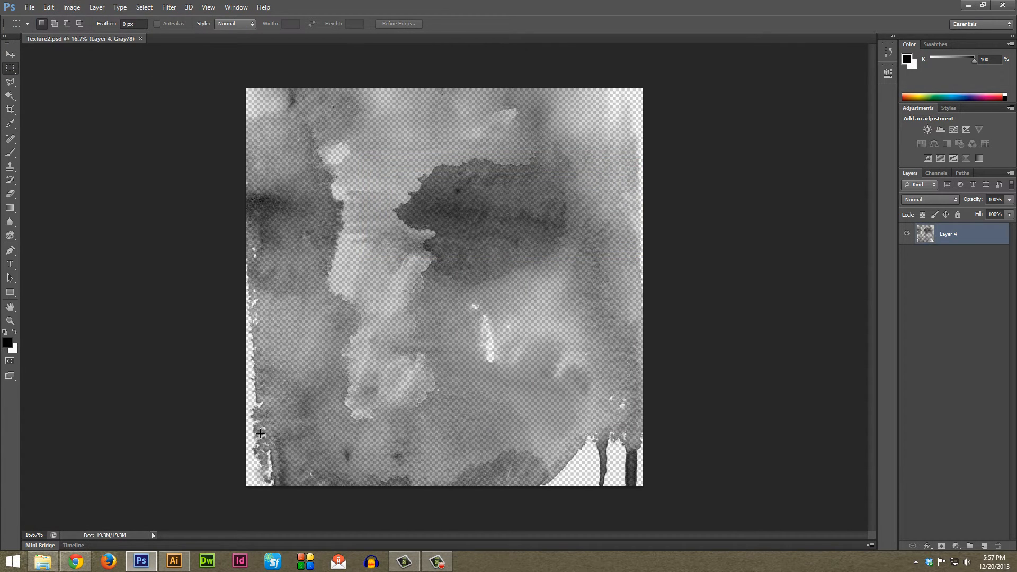
- Switch to Illustrator's working2.ai and make TEXTURE the target layer
left_click(174, 561)
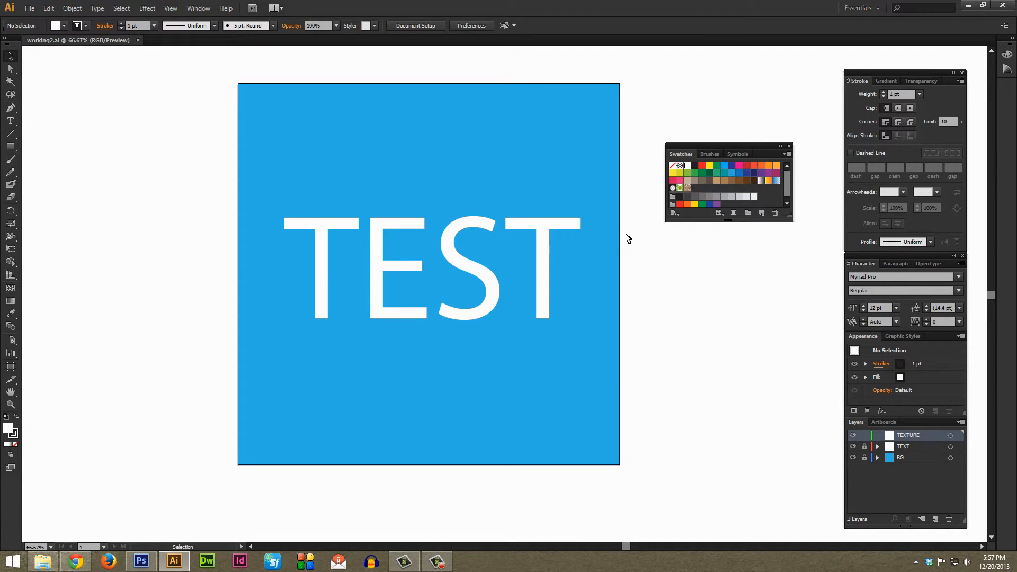
left_click(198, 8)
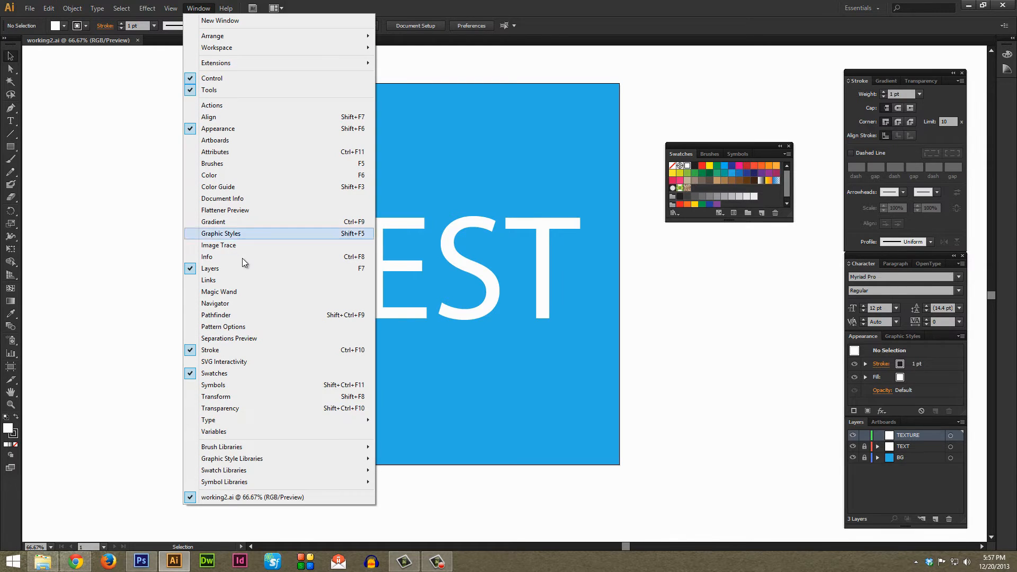
mouse_move(560, 362)
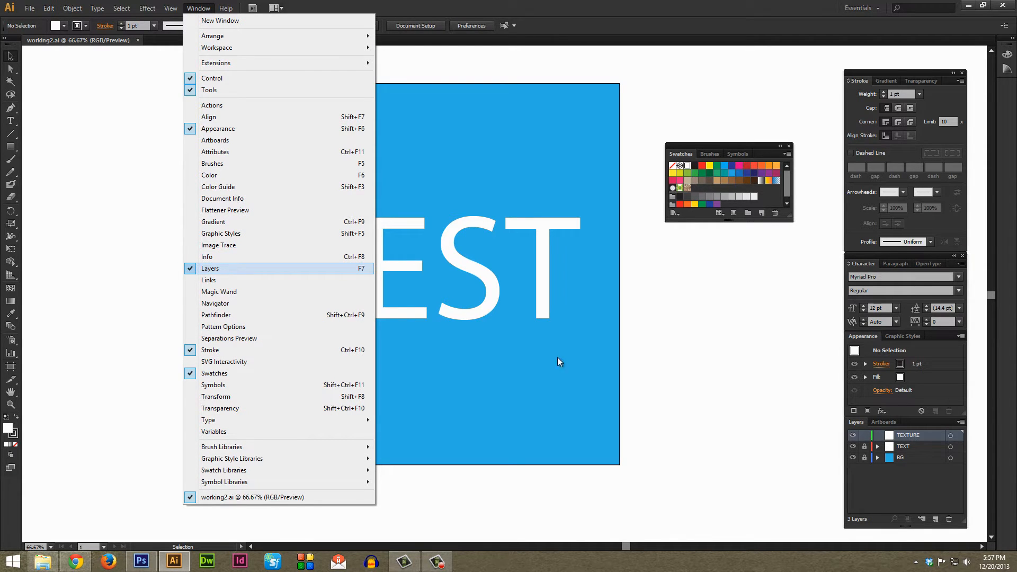
left_click(210, 268)
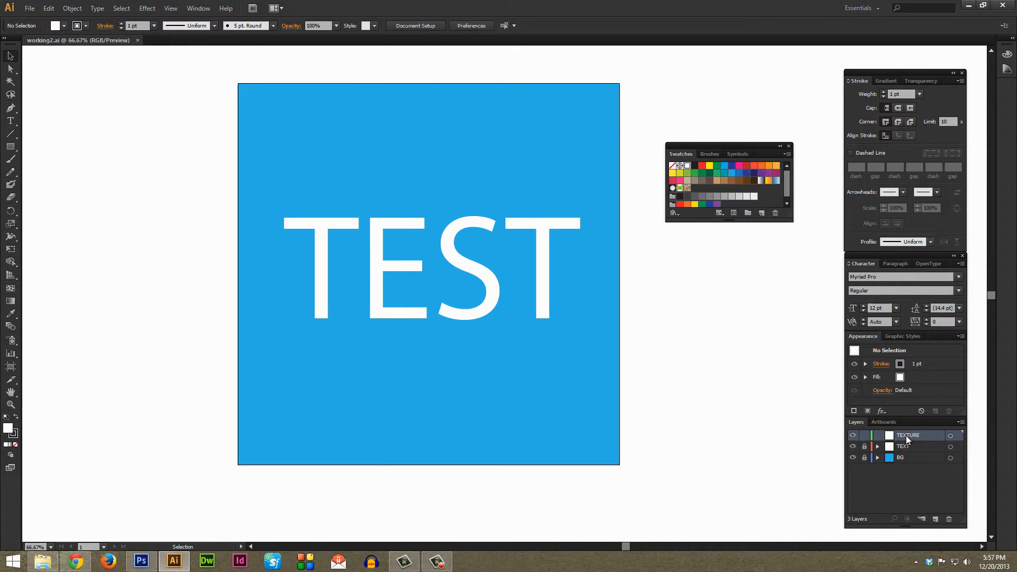
left_click(853, 435)
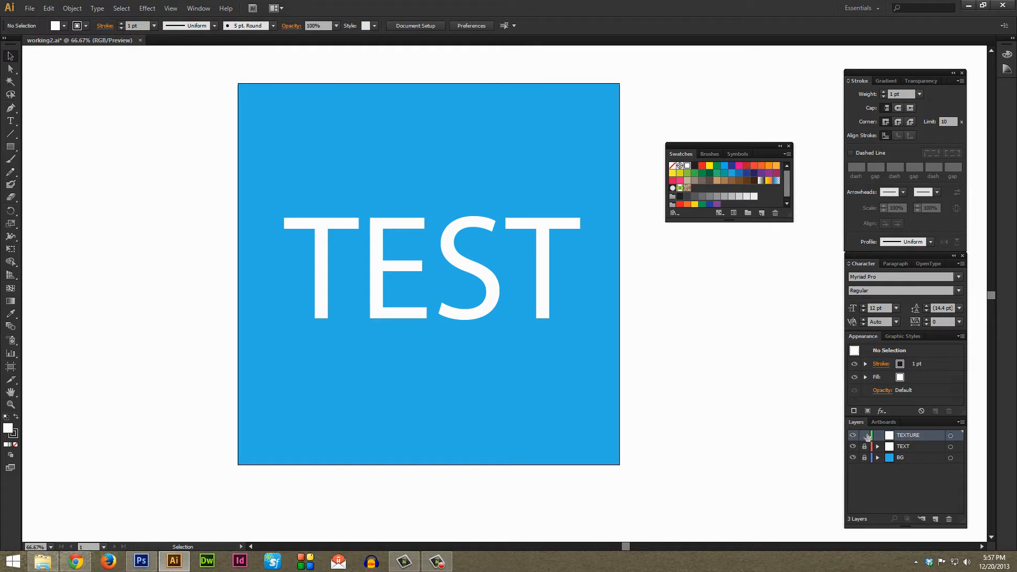
mouse_move(853, 435)
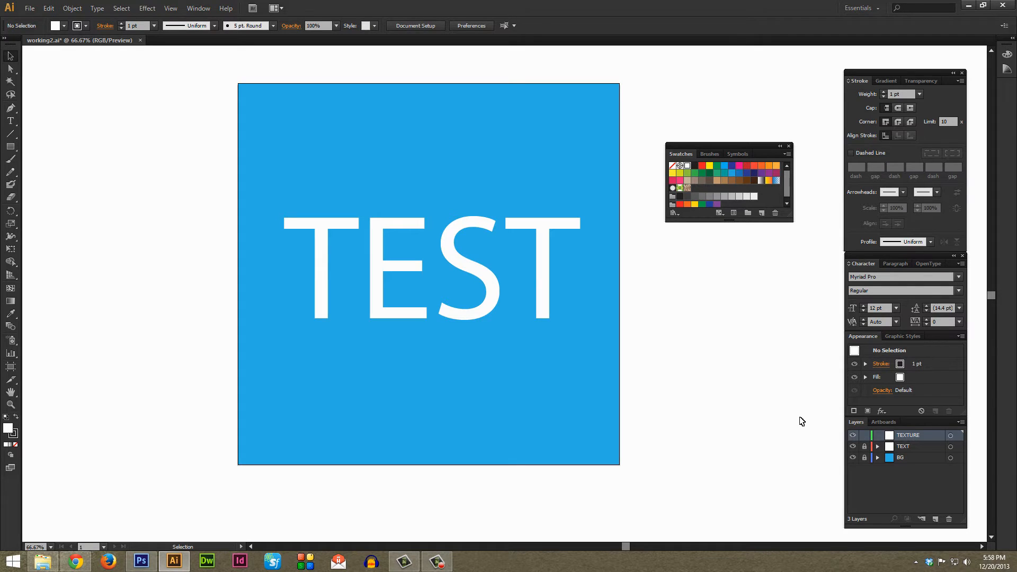
mouse_move(552, 275)
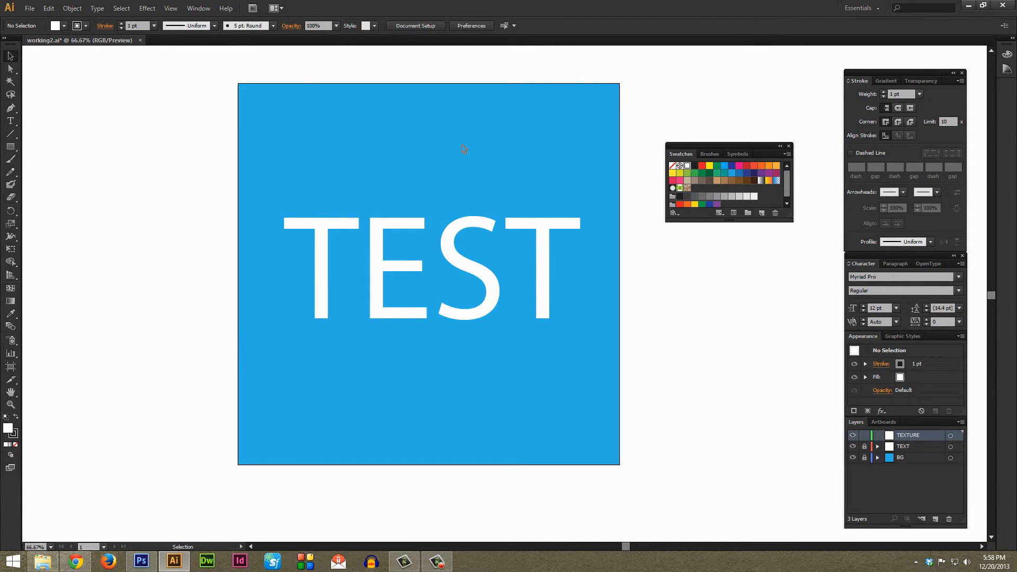
mouse_move(355, 146)
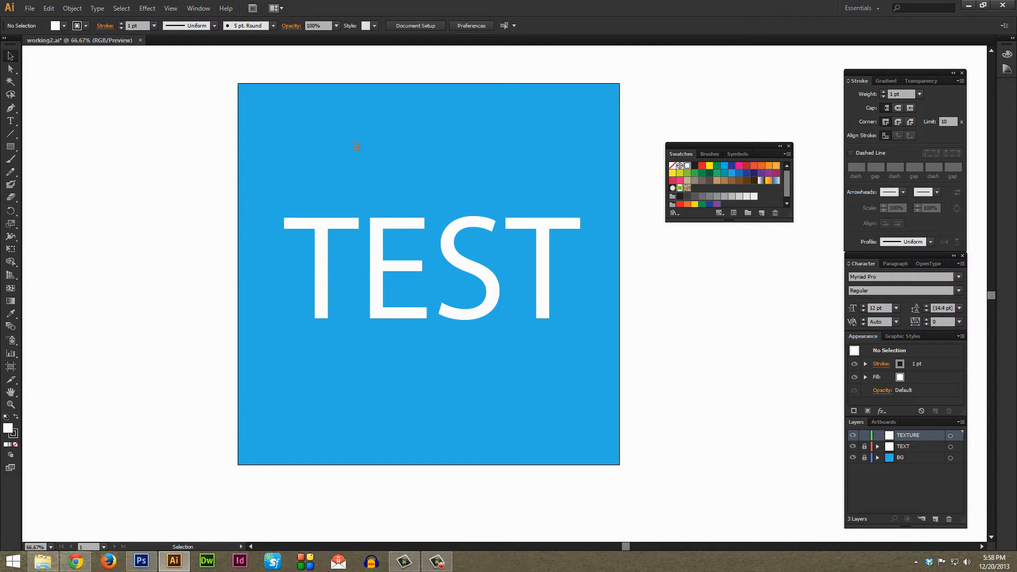
- Place Texture2.psd as a linked image over the artboard on the TEXTURE layer
left_click(29, 8)
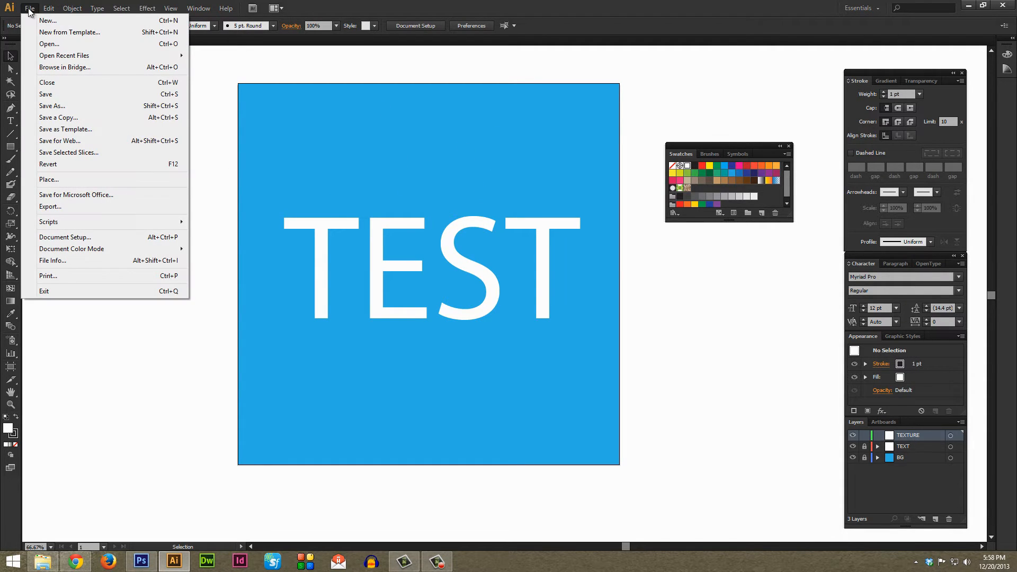
mouse_move(75, 179)
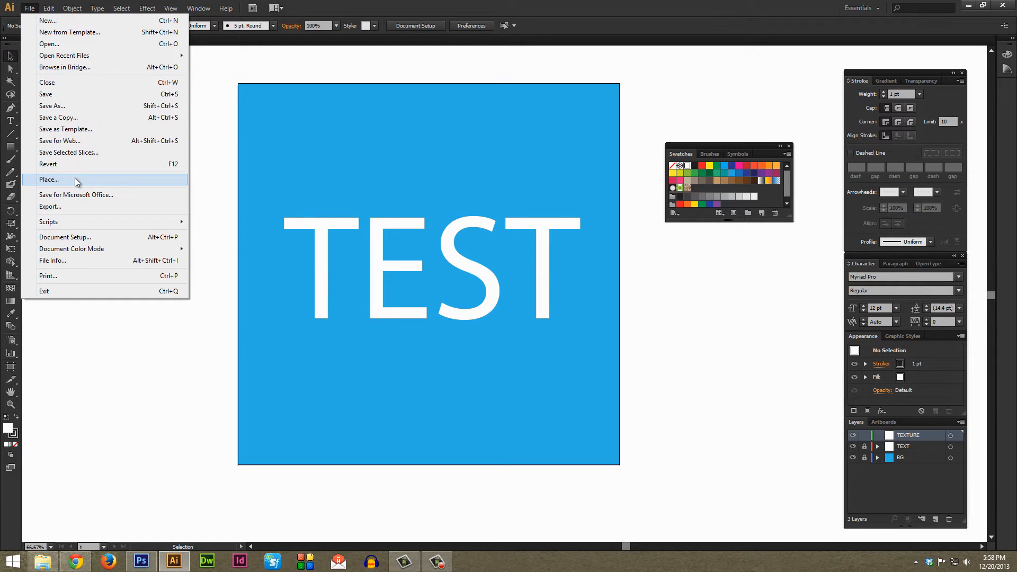
left_click(49, 179)
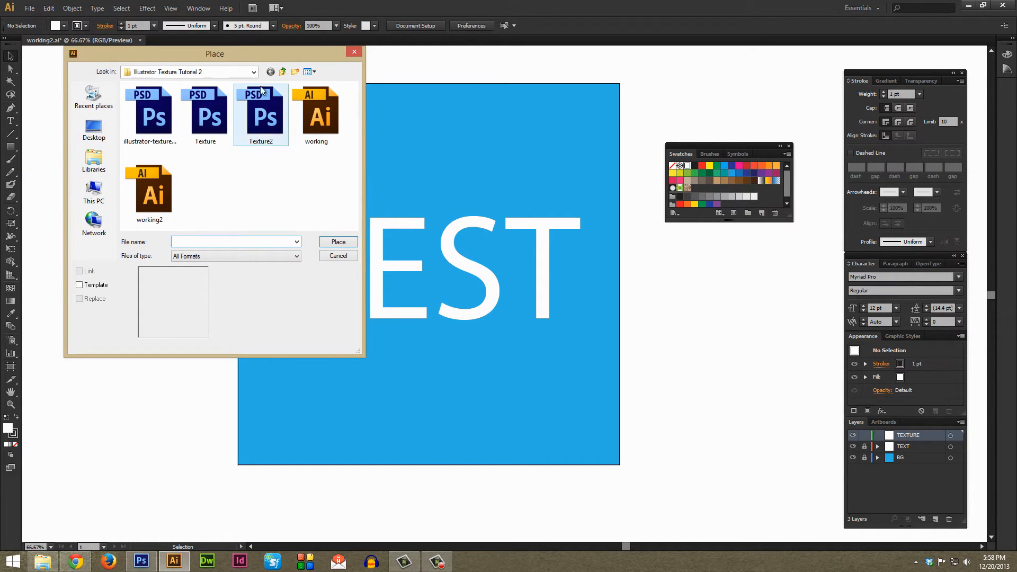
left_click(205, 114)
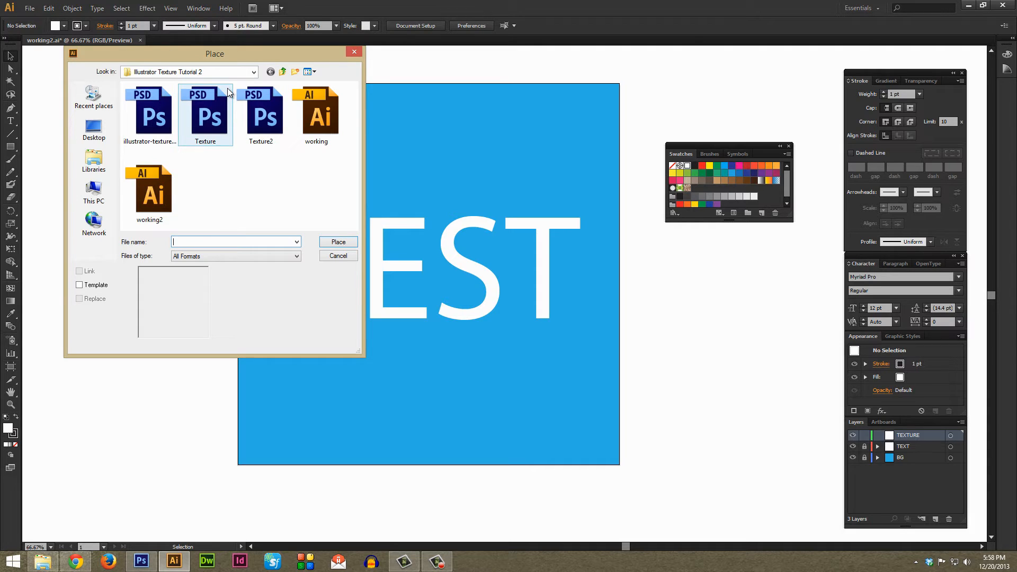
mouse_move(260, 117)
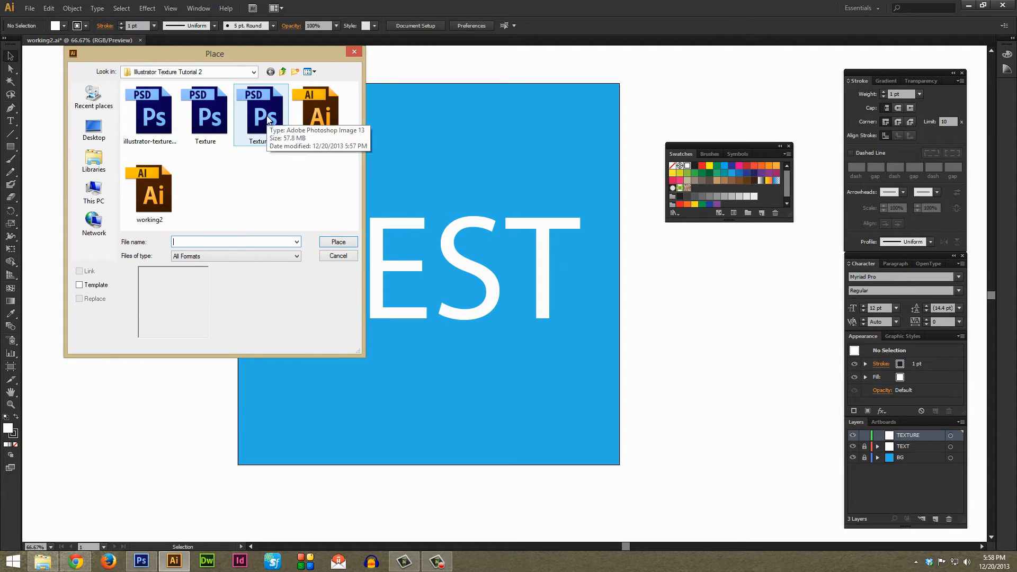
left_click(260, 114)
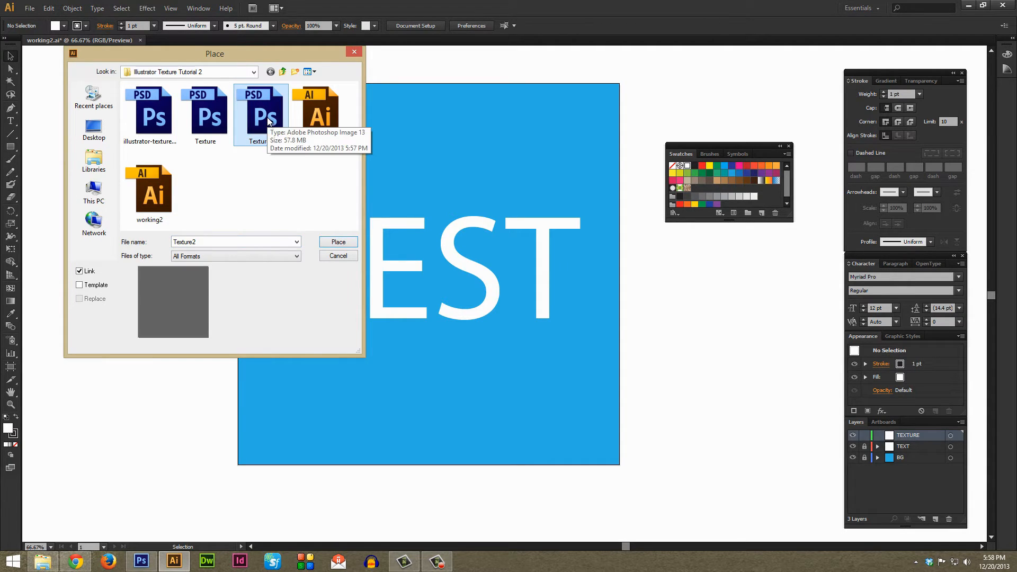
left_click(337, 242)
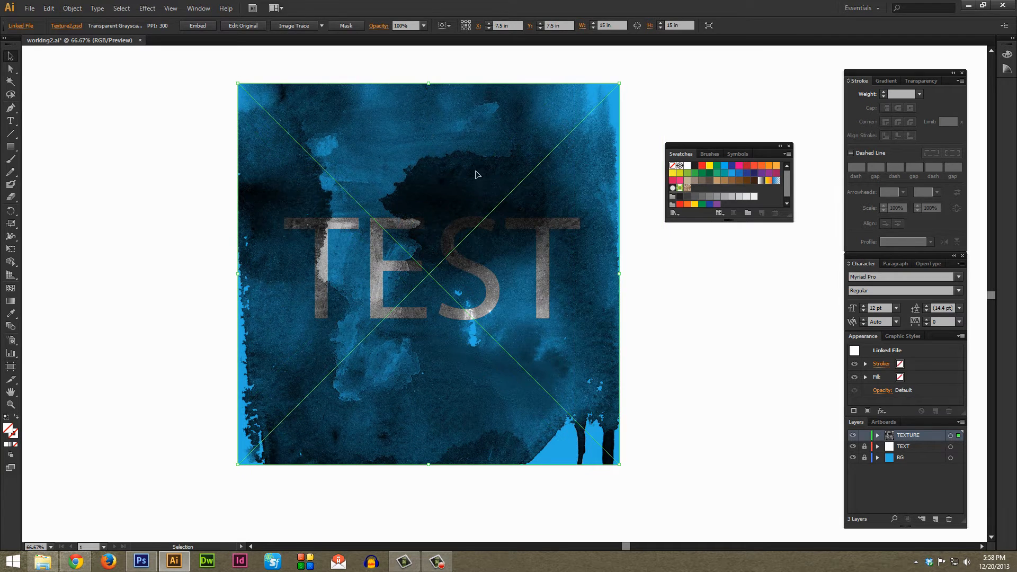
mouse_move(572, 408)
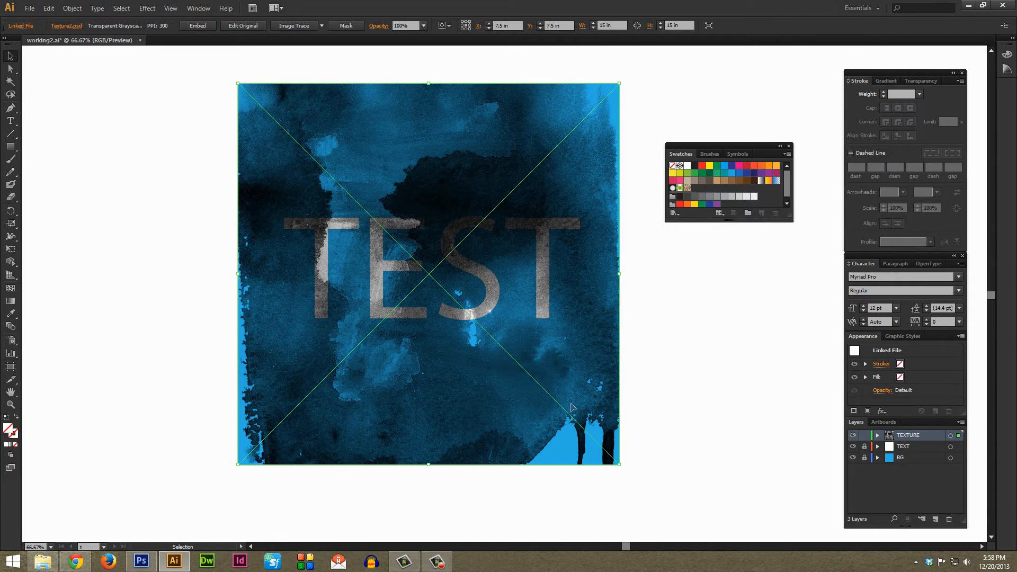
mouse_move(272, 147)
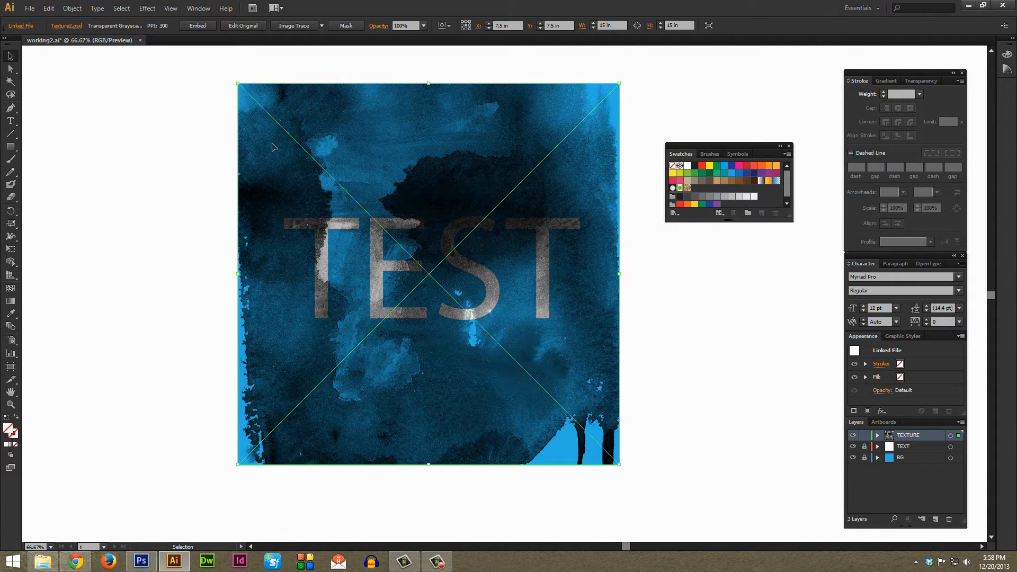
mouse_move(576, 293)
type("00D2E2")
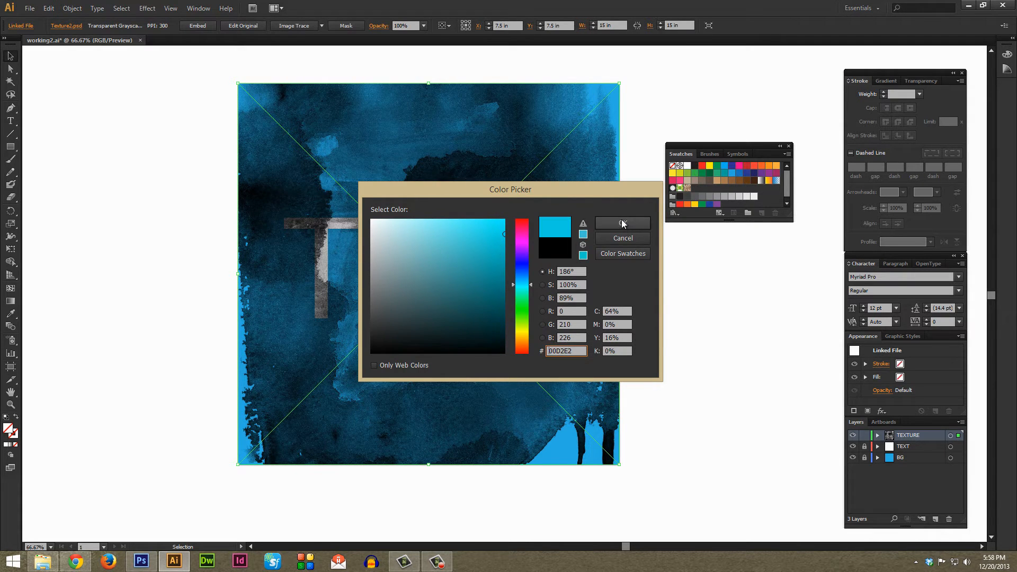
- Give the placed grayscale Texture2 image a dark teal fill
left_click(622, 222)
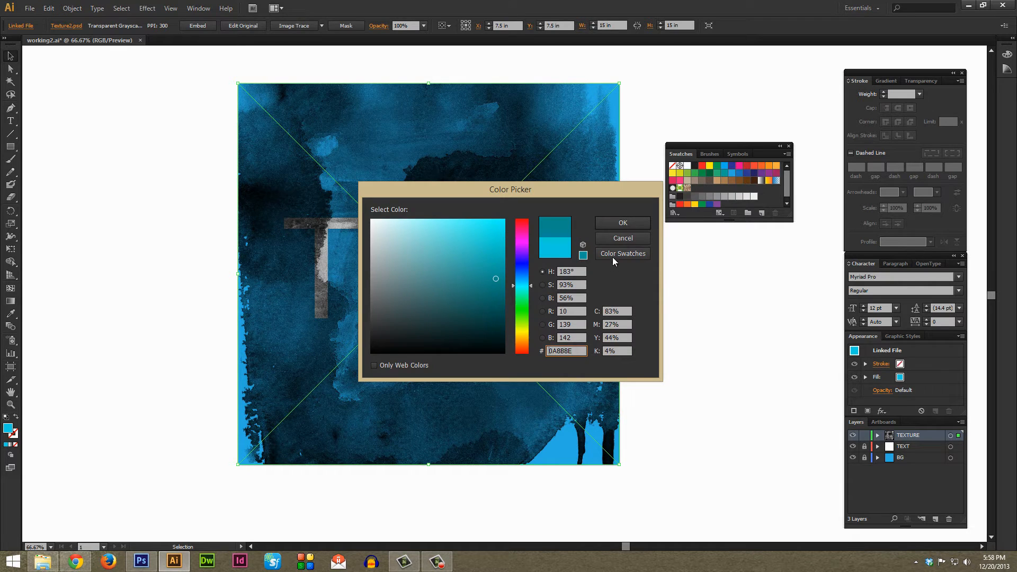
left_click(621, 223)
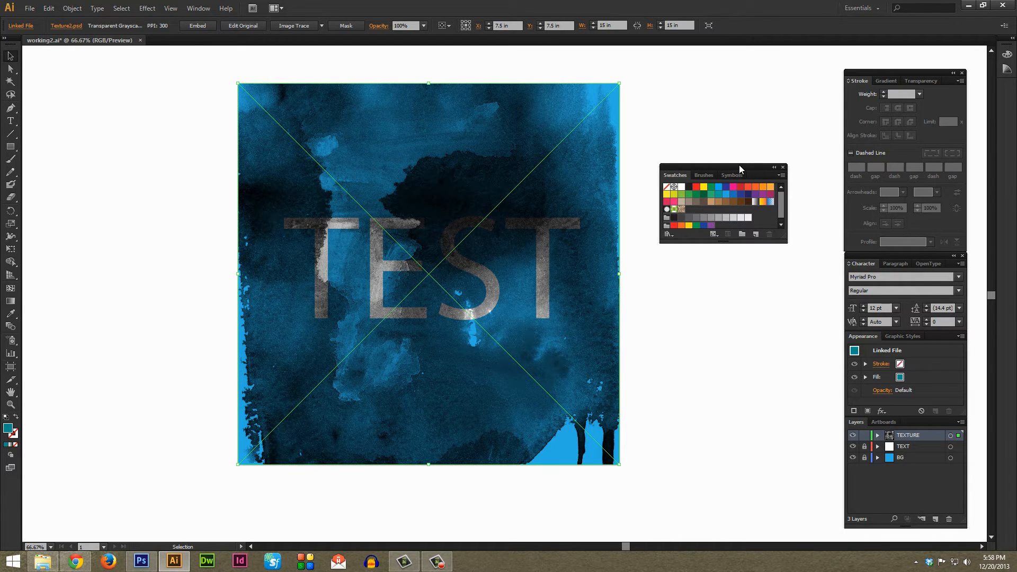
mouse_move(675, 134)
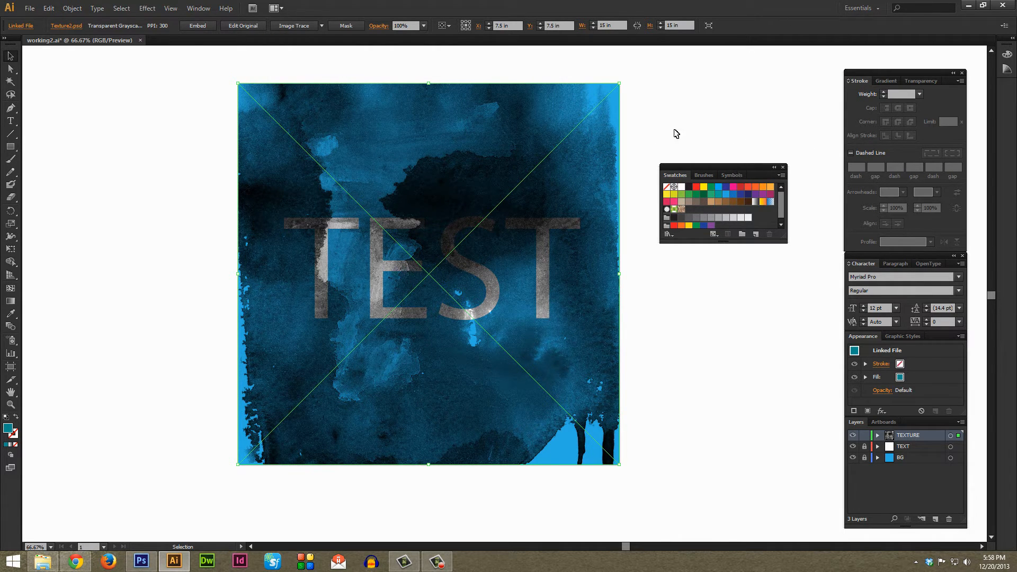
- Browse the Window menu and open the Swatches panel options menu
left_click(198, 8)
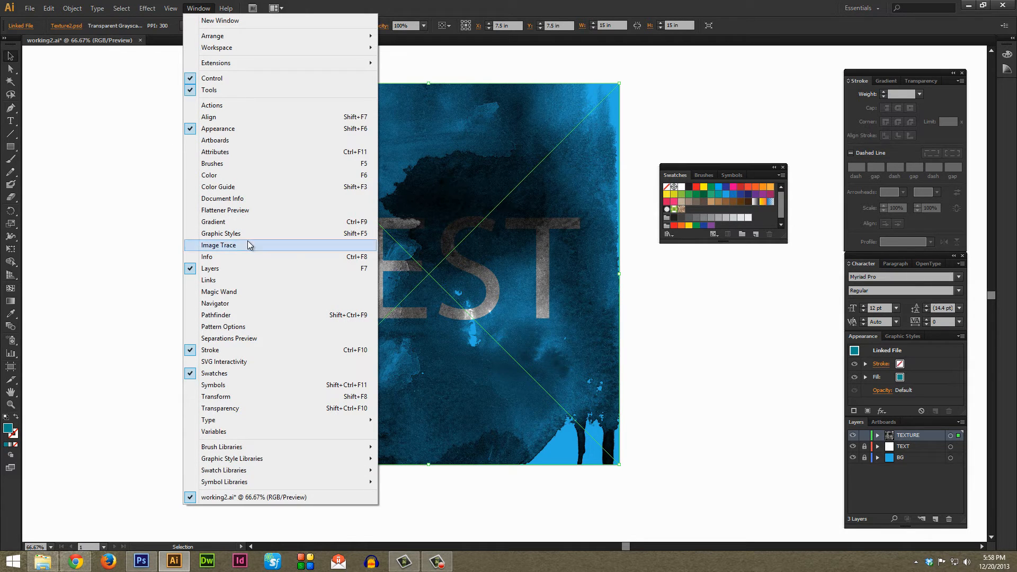
mouse_move(229, 376)
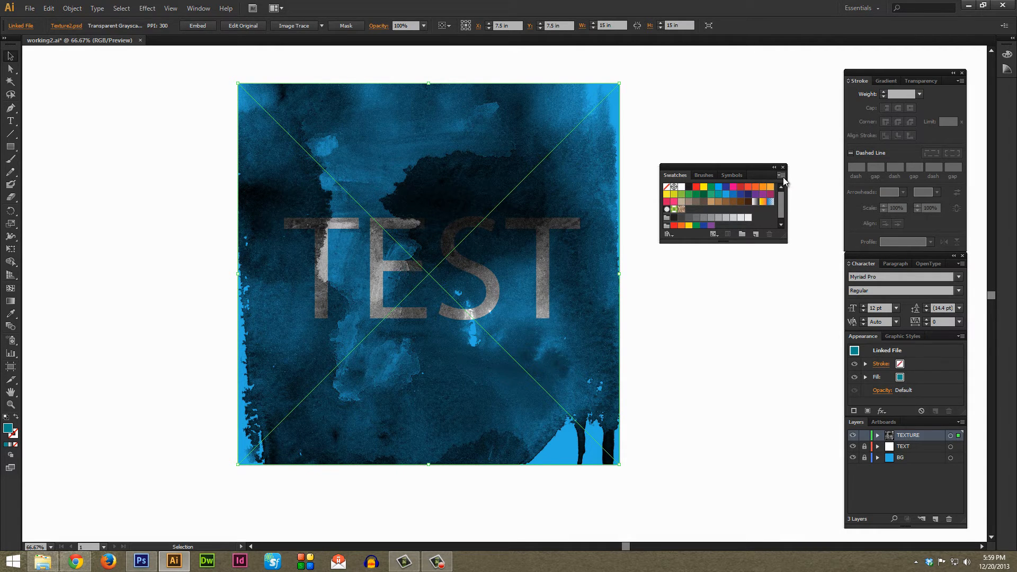
left_click(782, 176)
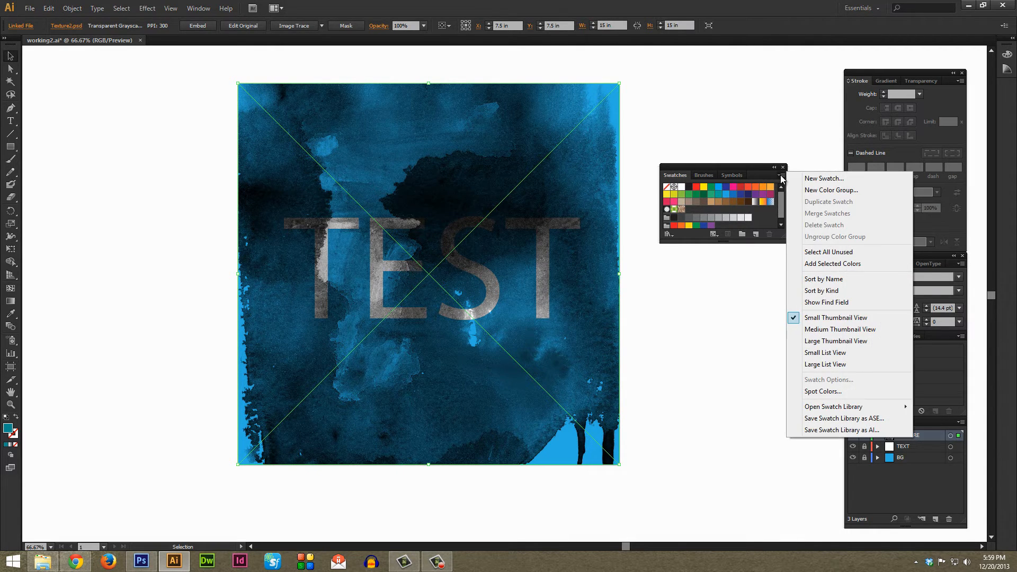
mouse_move(840, 352)
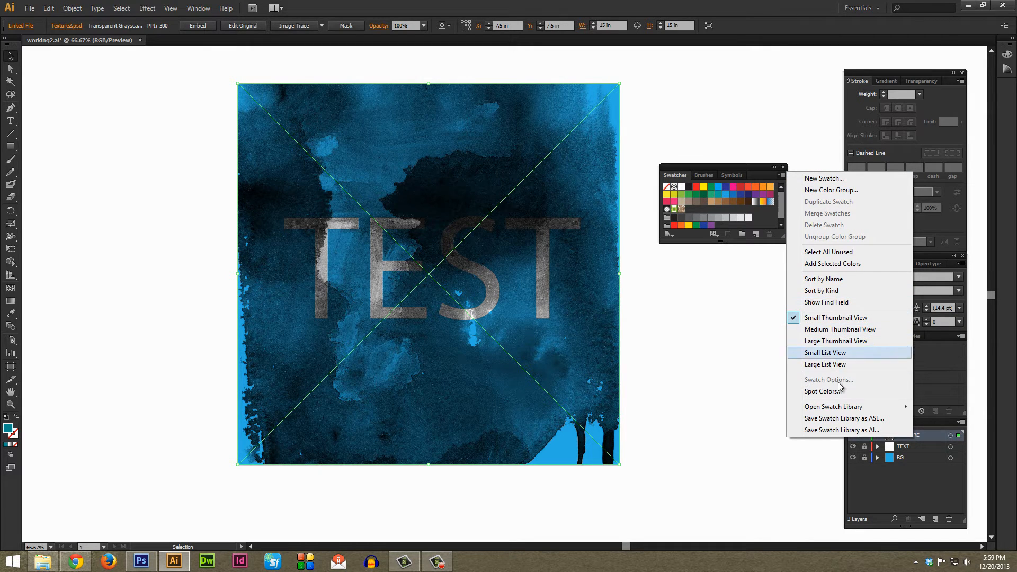
mouse_move(833, 407)
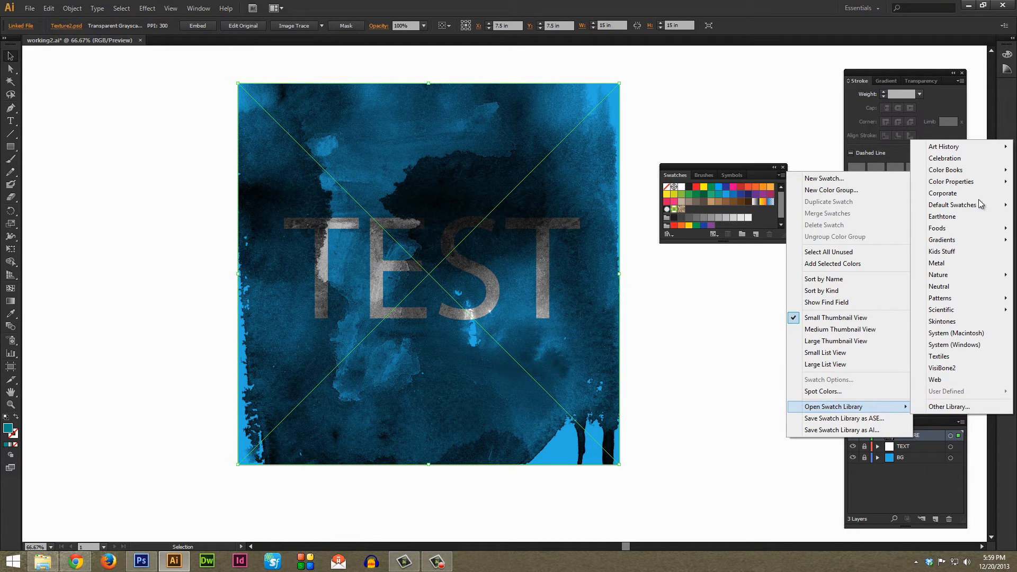
mouse_move(945, 169)
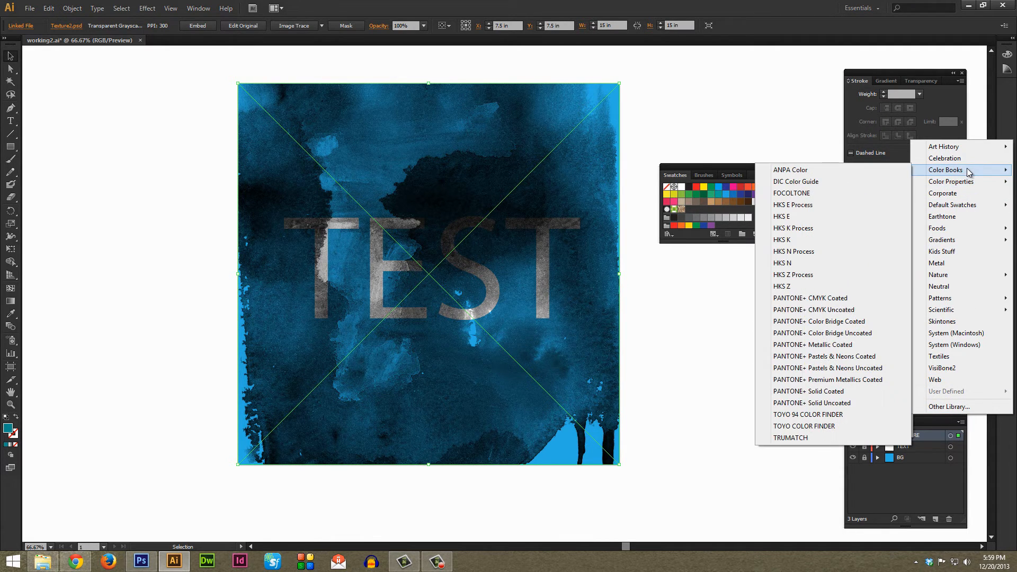
mouse_move(833, 262)
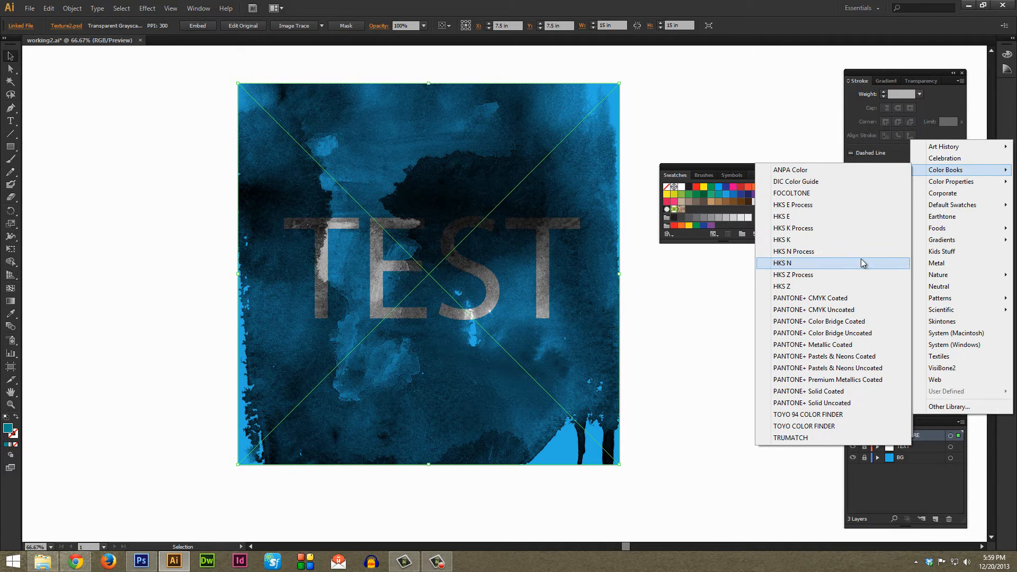
mouse_move(824, 344)
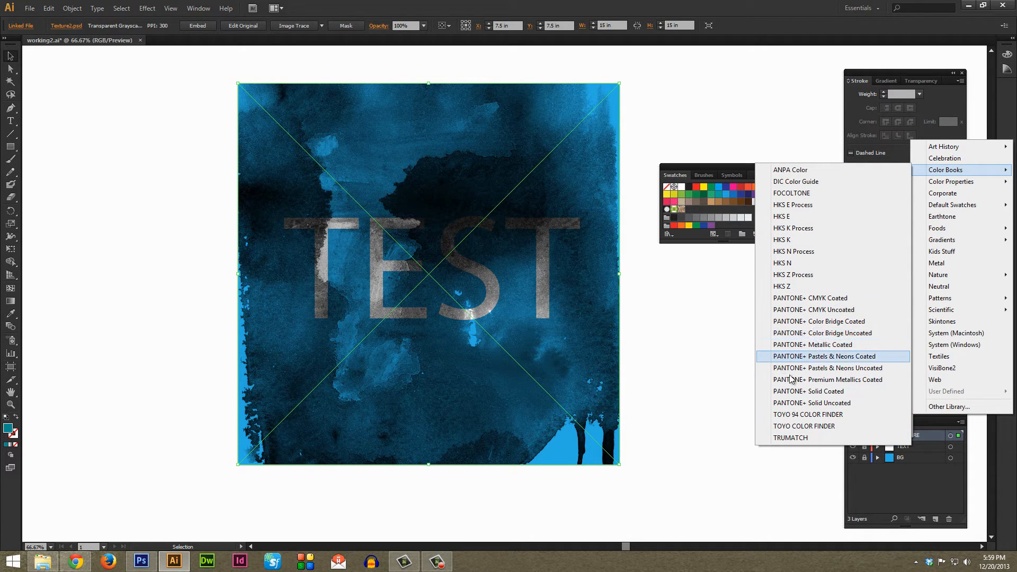
mouse_move(810, 391)
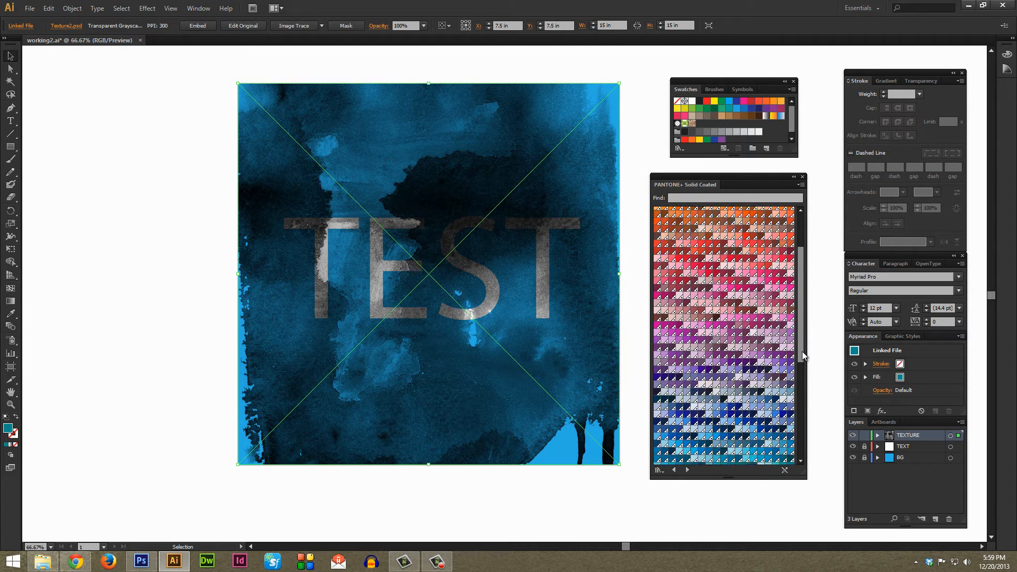
- Scroll the PANTONE+ Solid Coated library toward blue swatches like PANTONE 2718 C
scroll("down", 3)
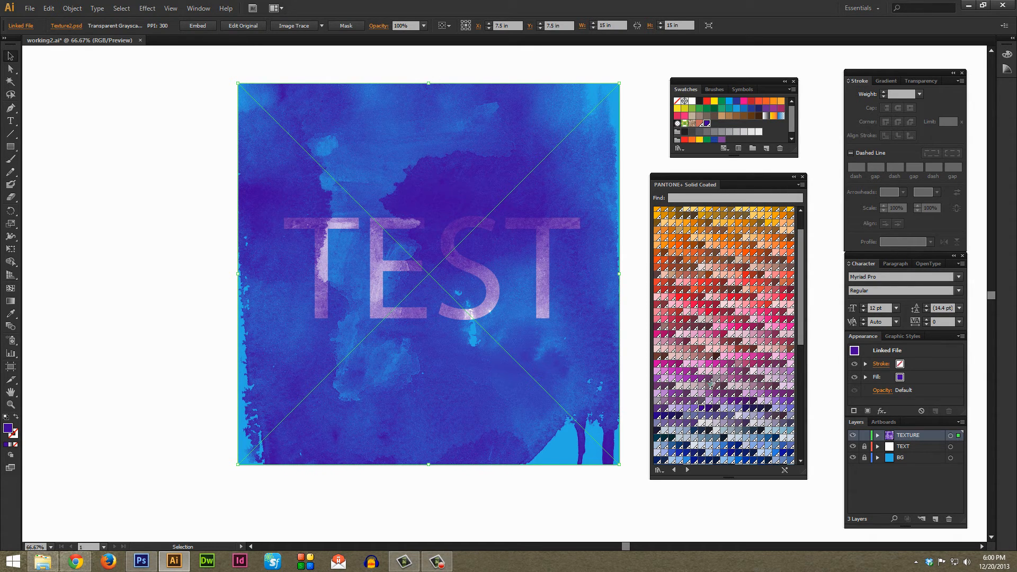
mouse_move(713, 398)
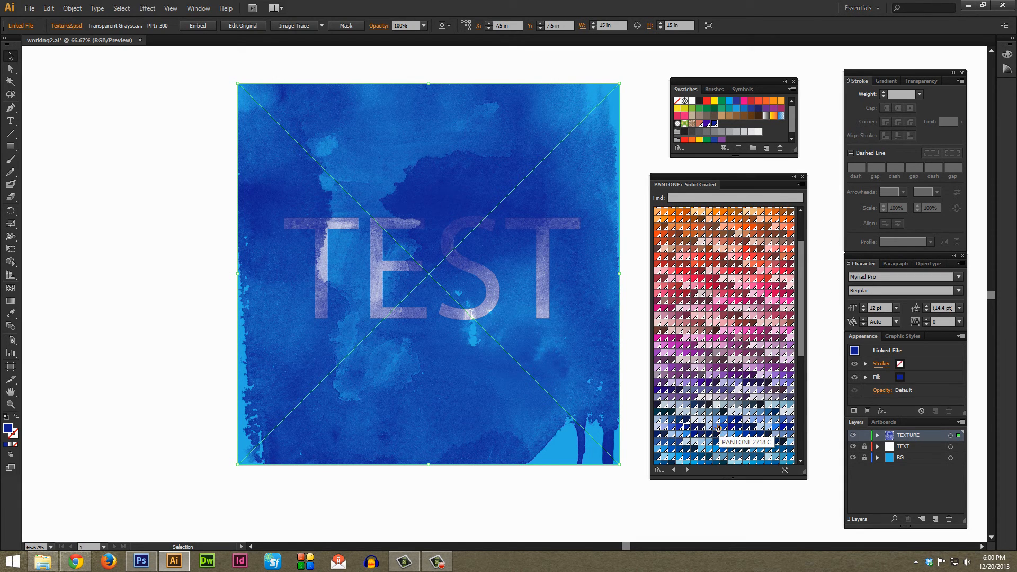
mouse_move(723, 428)
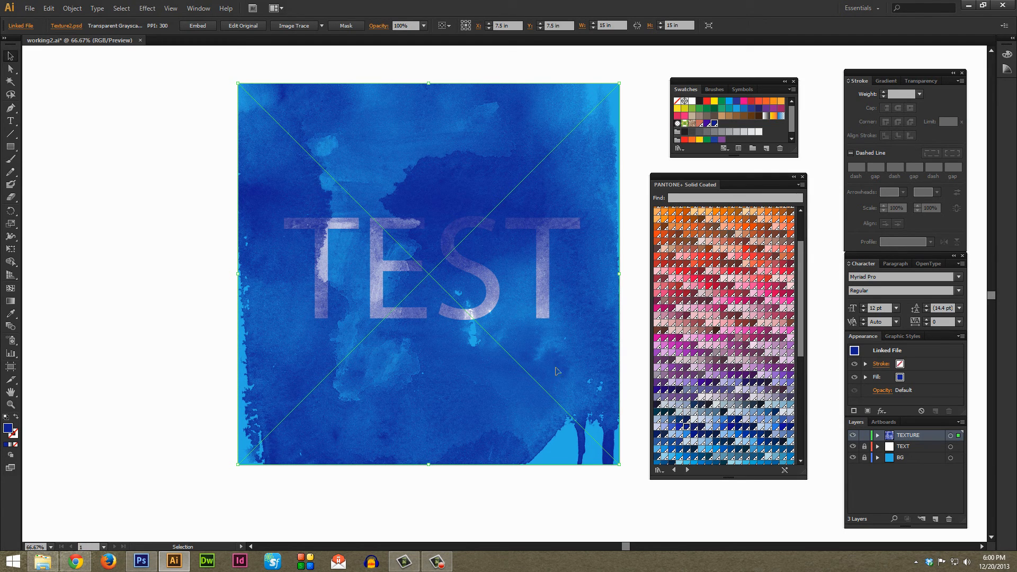
mouse_move(551, 363)
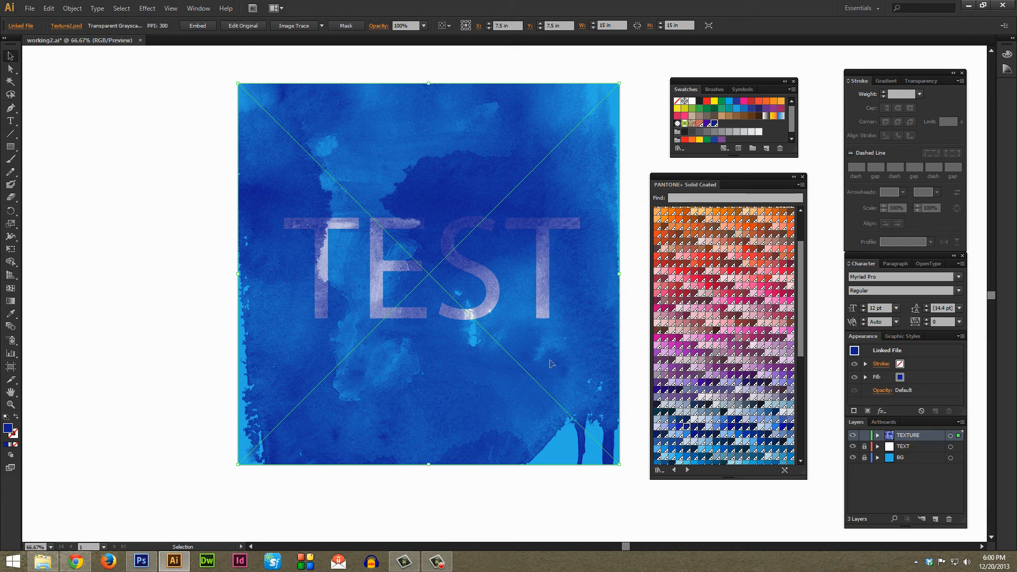
mouse_move(545, 362)
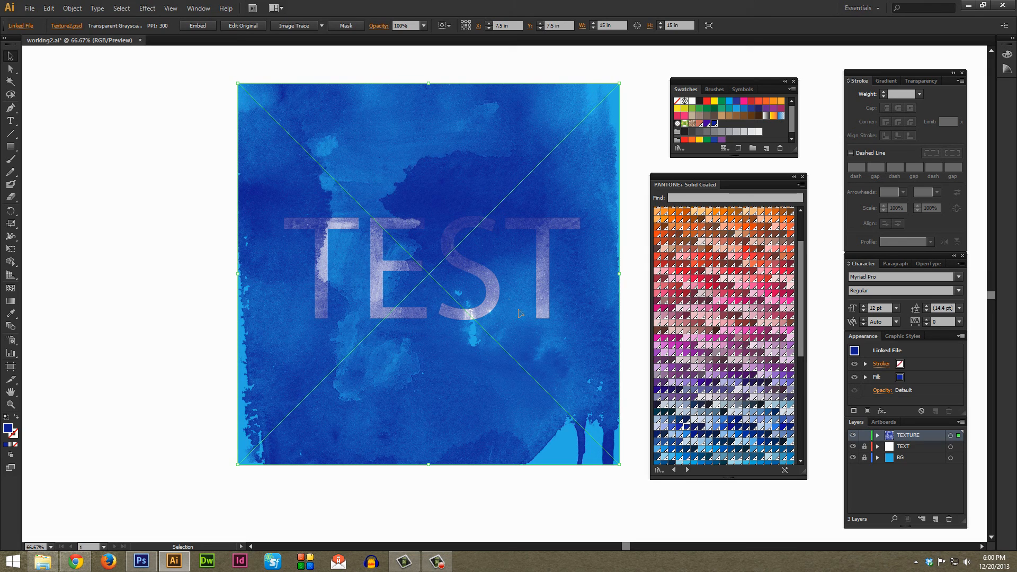
mouse_move(476, 323)
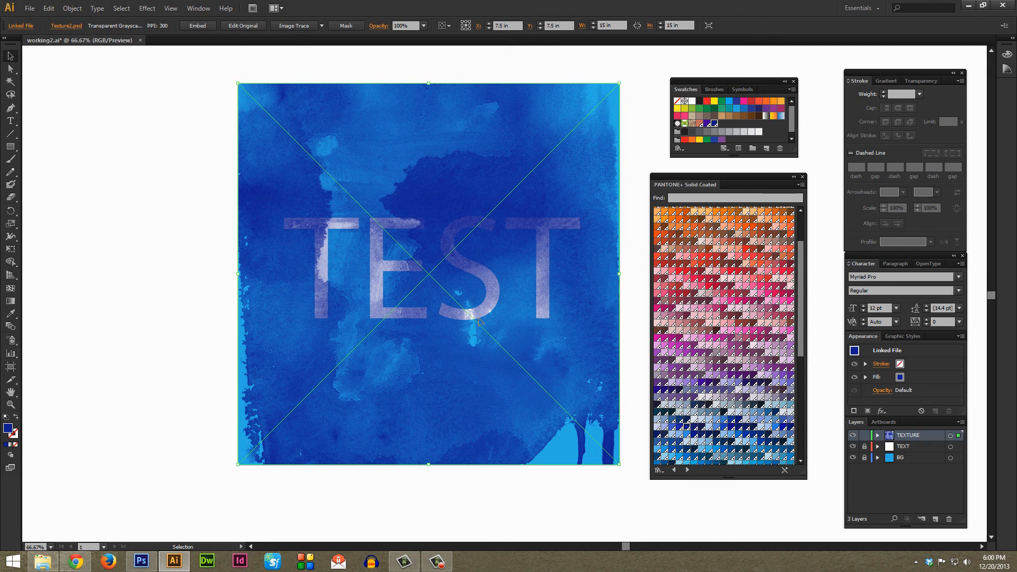
mouse_move(592, 213)
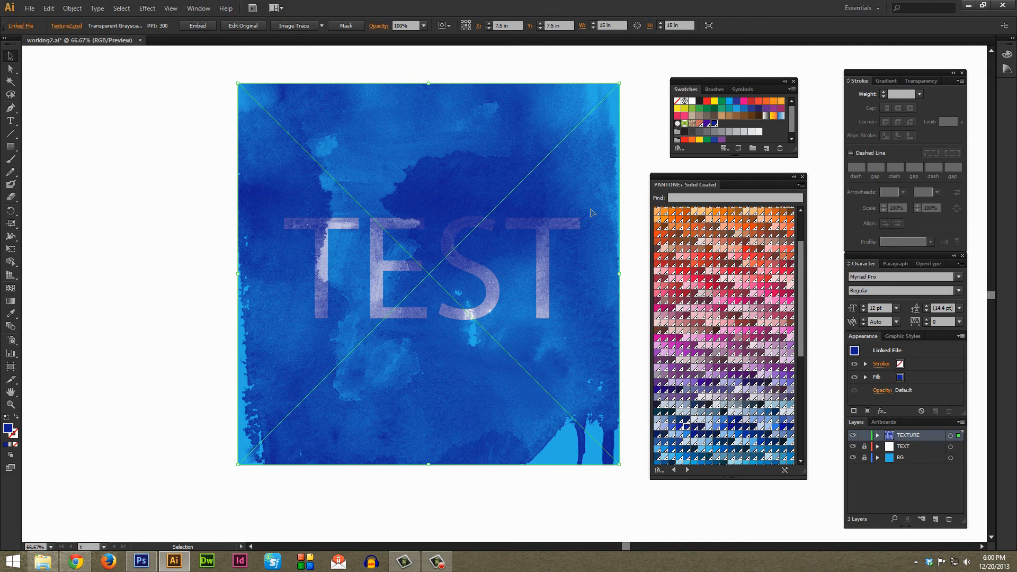
mouse_move(511, 255)
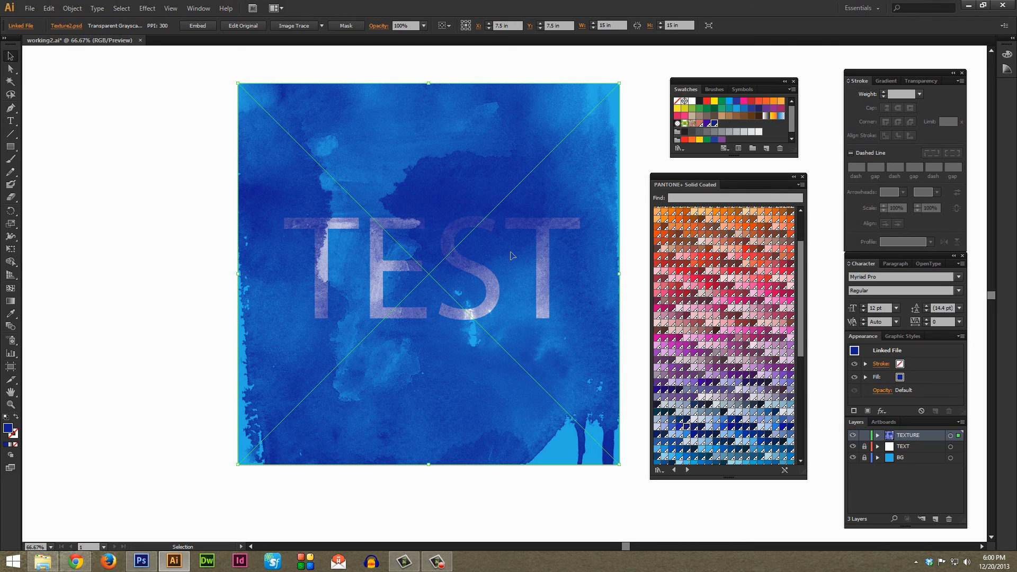